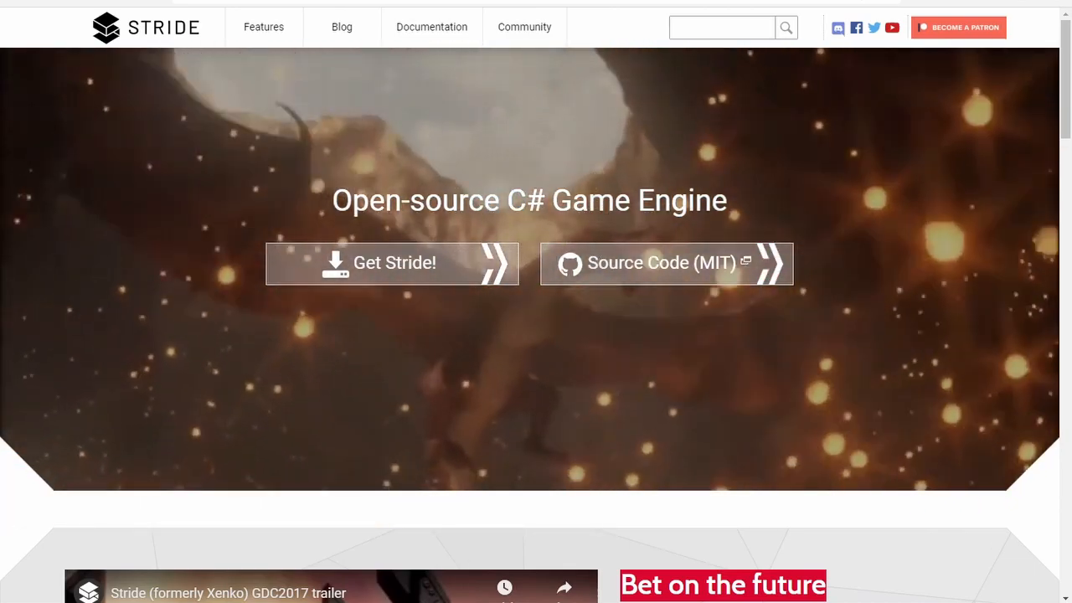
# - Open the Stride repository, review the Building from source prerequisites, and visit the Git site
pyautogui.click(662, 262)
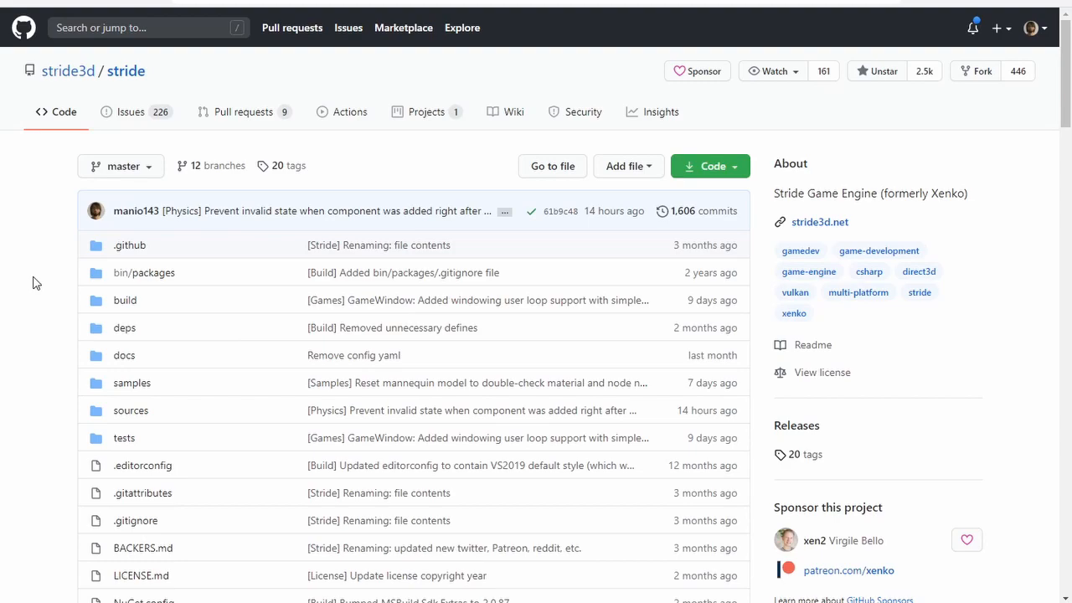
pyautogui.scroll(-3)
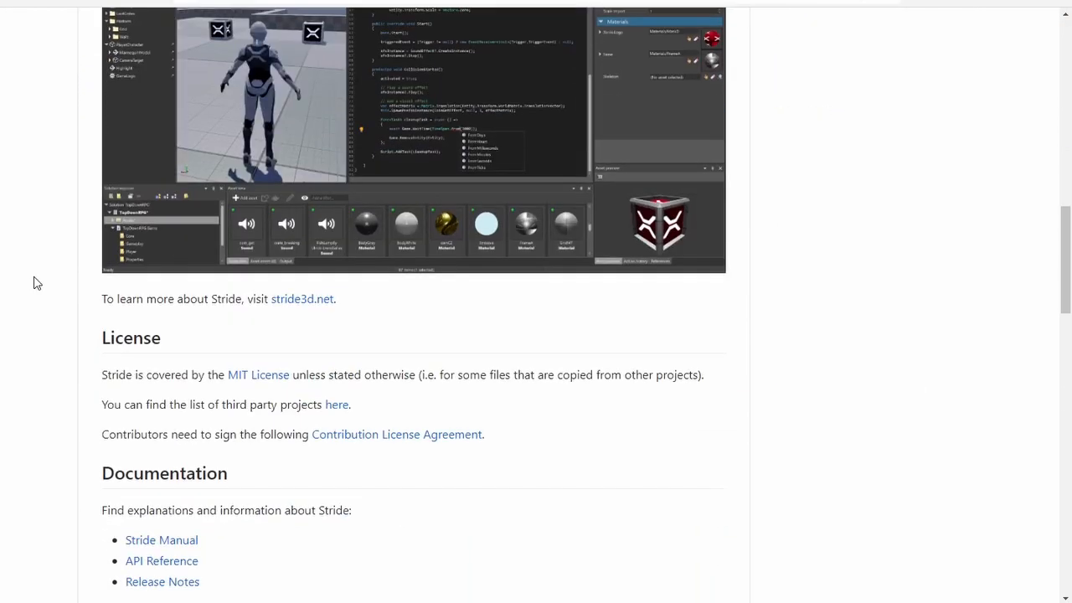
pyautogui.scroll(-3)
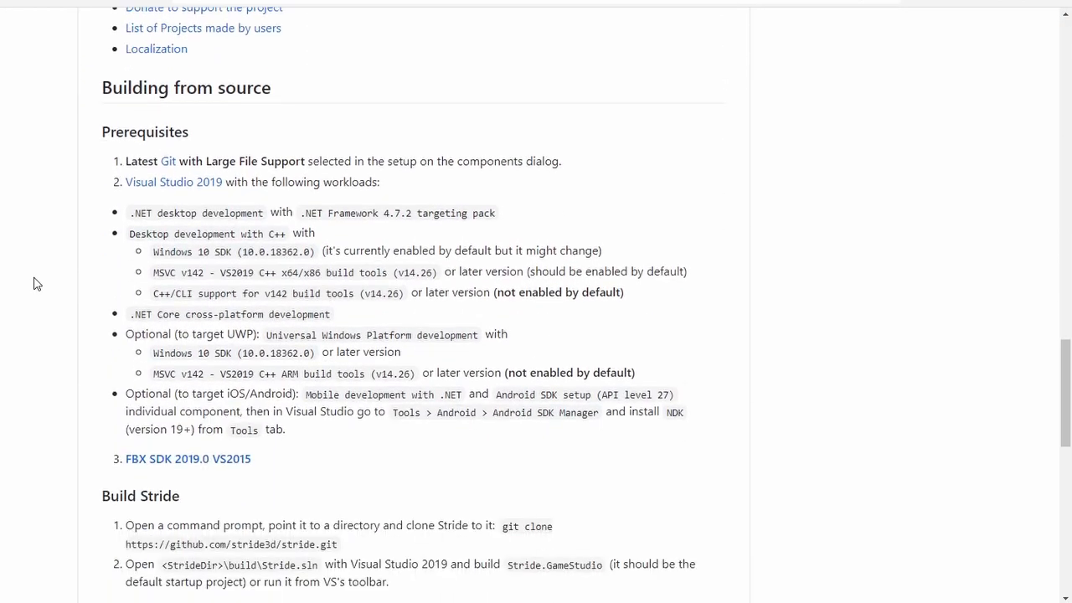
pyautogui.click(167, 161)
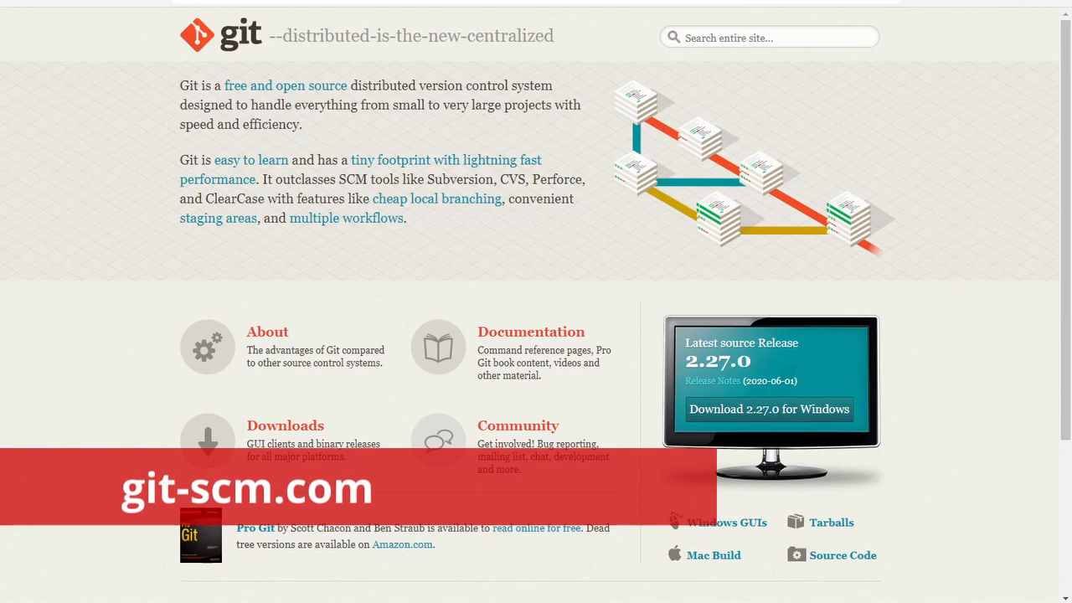
pyautogui.moveTo(102, 228)
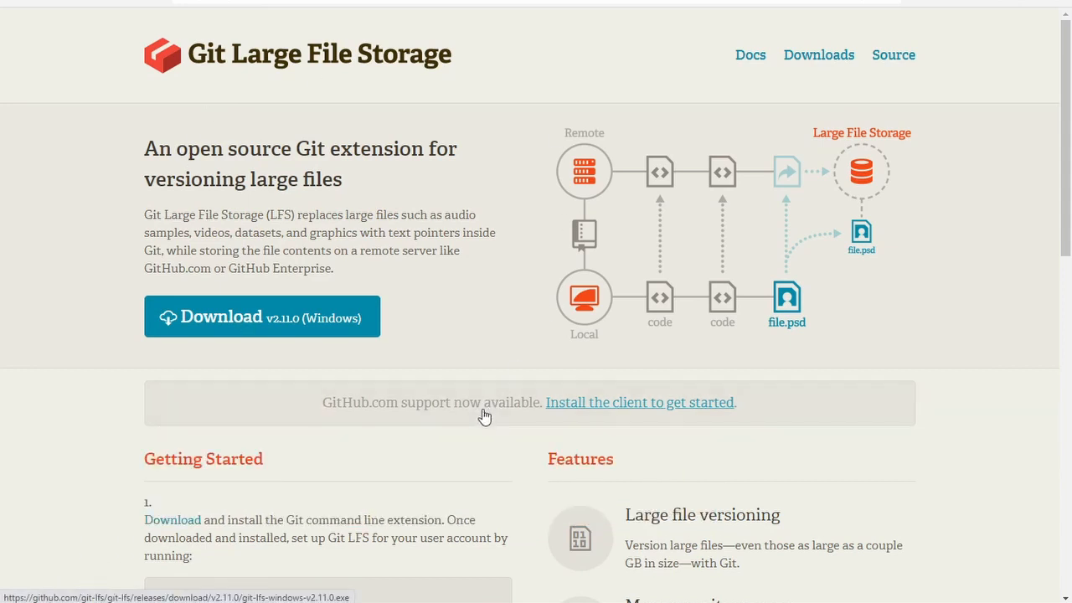
pyautogui.moveTo(667, 291)
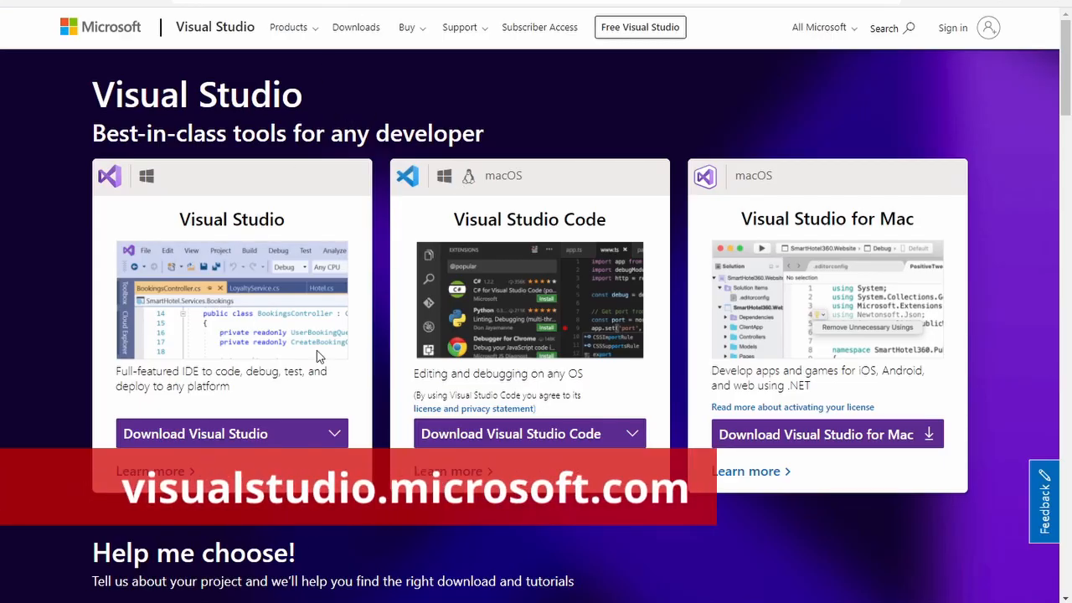
pyautogui.moveTo(459, 167)
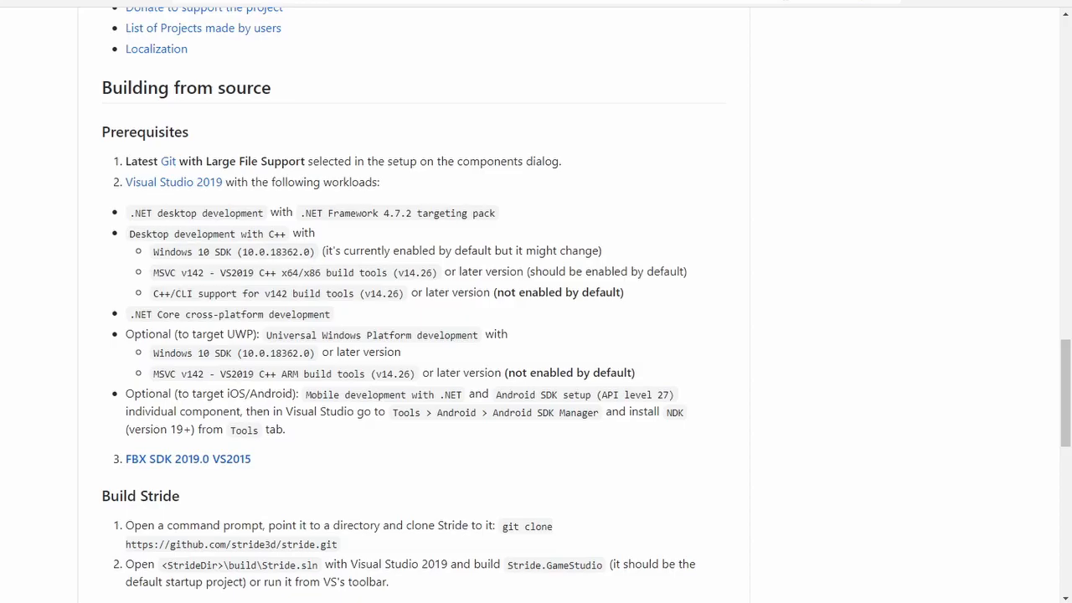
# - Open Autodesk's download page for FBX SDK 2019.0 VS2015
pyautogui.click(188, 458)
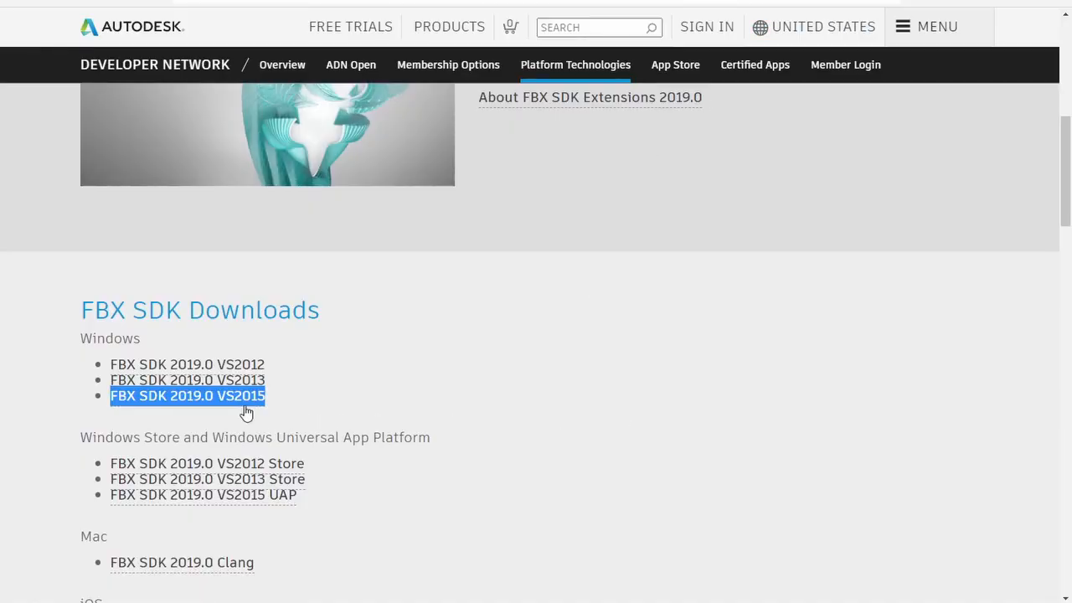
pyautogui.moveTo(333, 425)
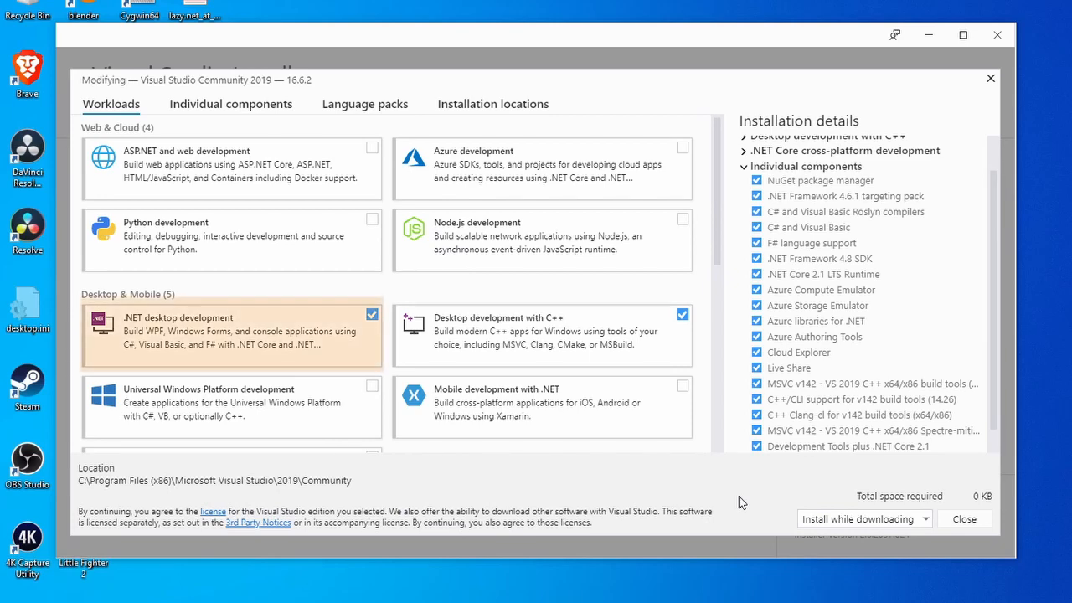
pyautogui.click(231, 103)
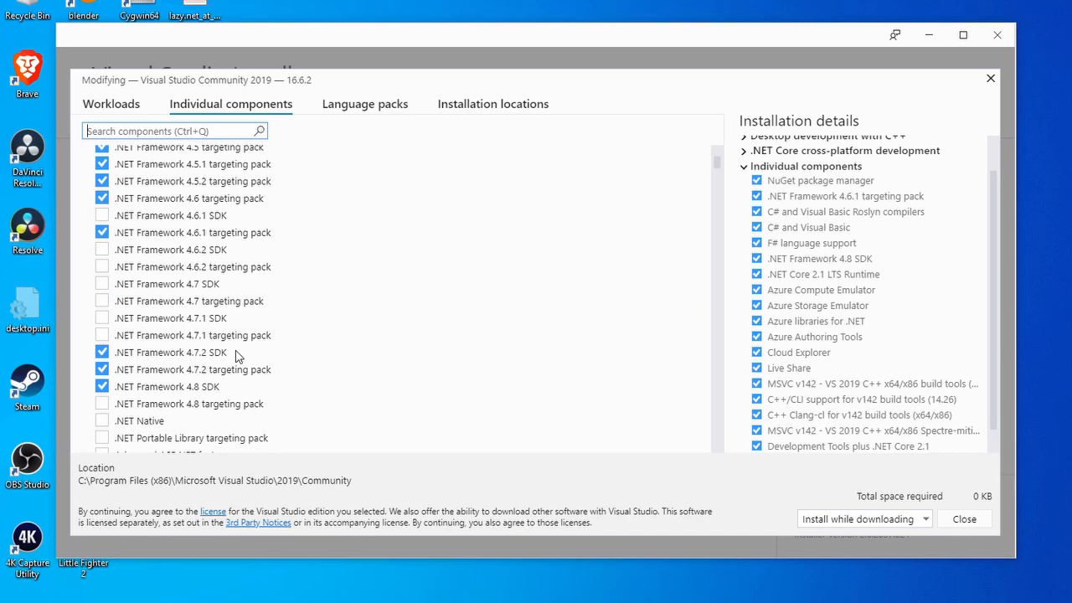
pyautogui.moveTo(193, 369)
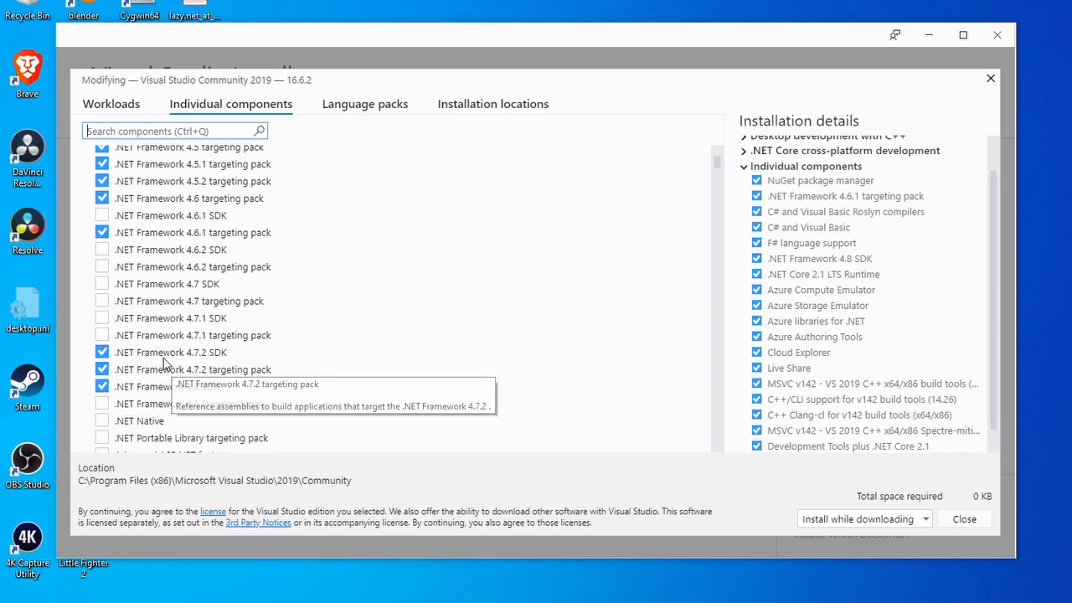
pyautogui.click(110, 103)
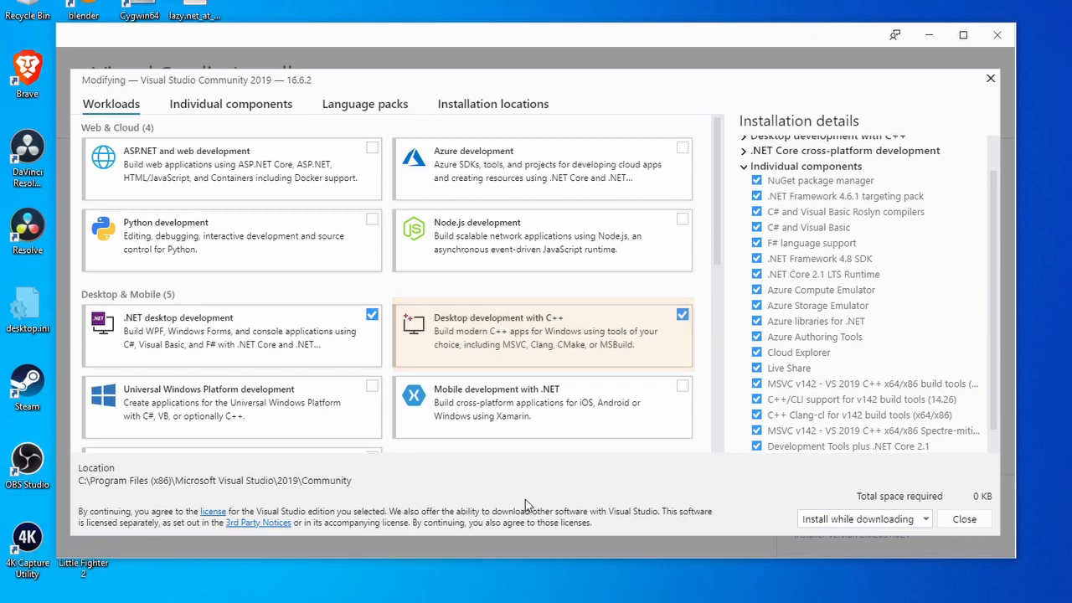
pyautogui.click(230, 103)
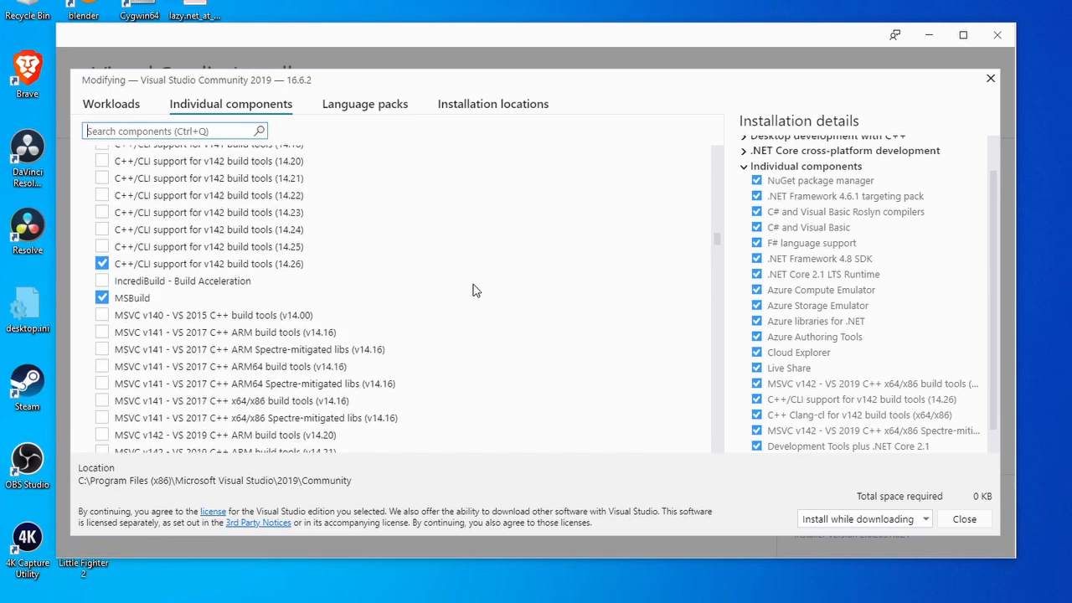
pyautogui.moveTo(331, 278)
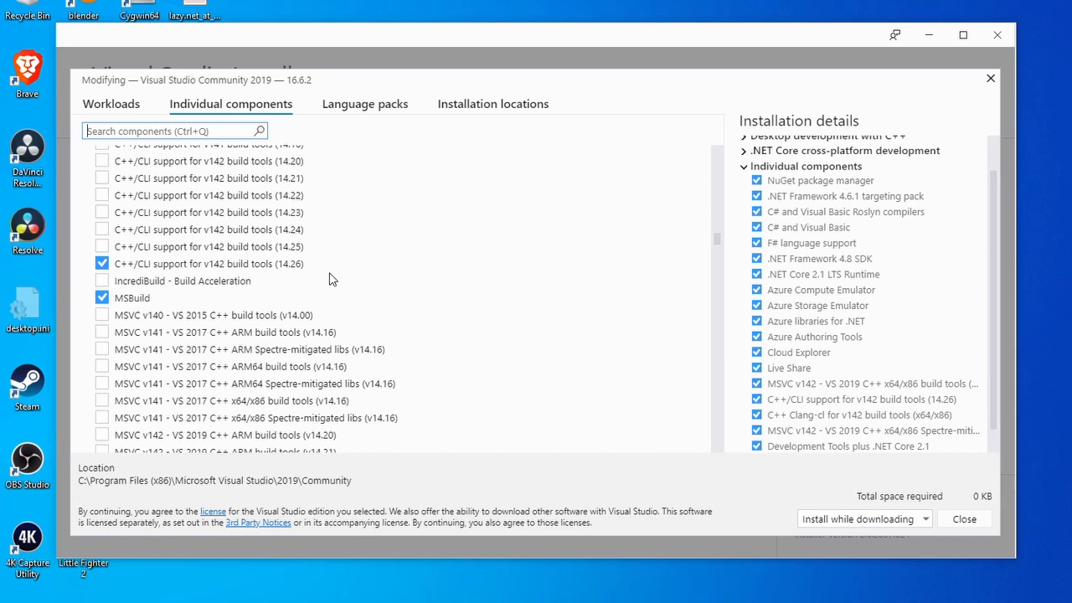
pyautogui.moveTo(162, 303)
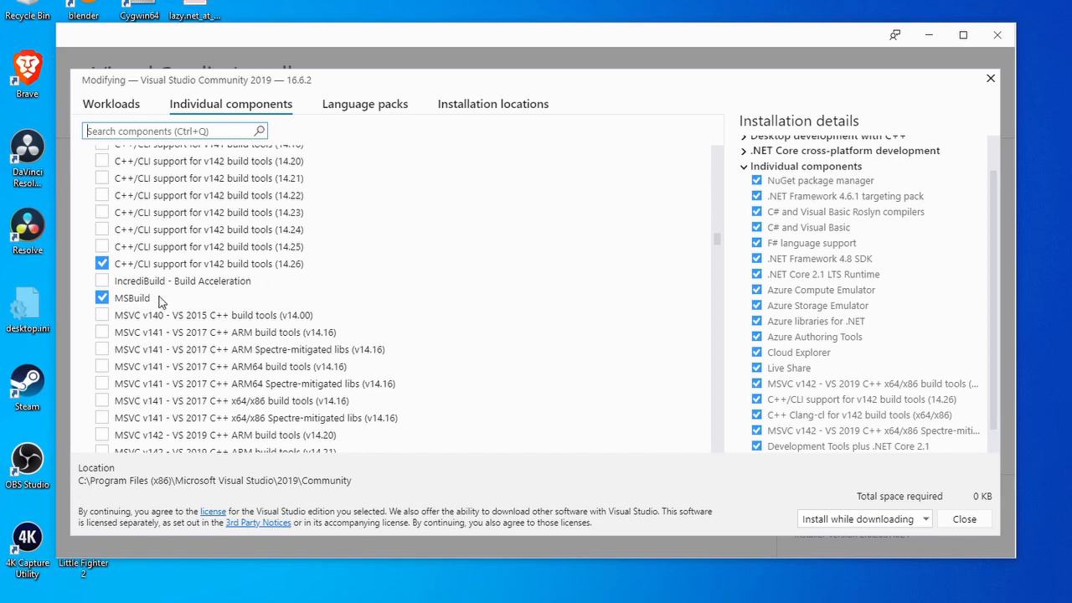
pyautogui.scroll(-3)
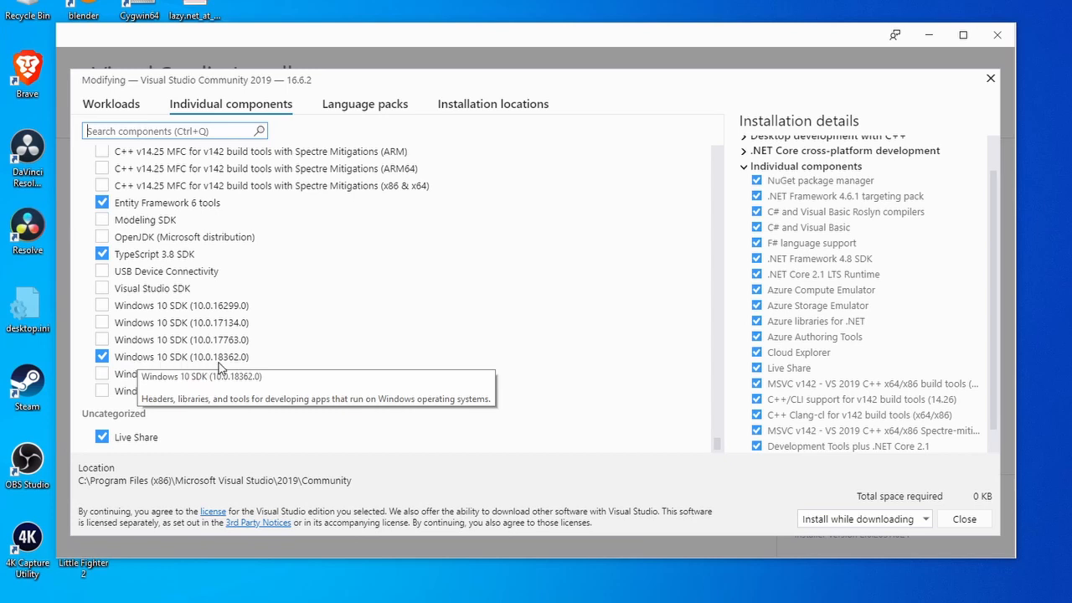
pyautogui.scroll(3)
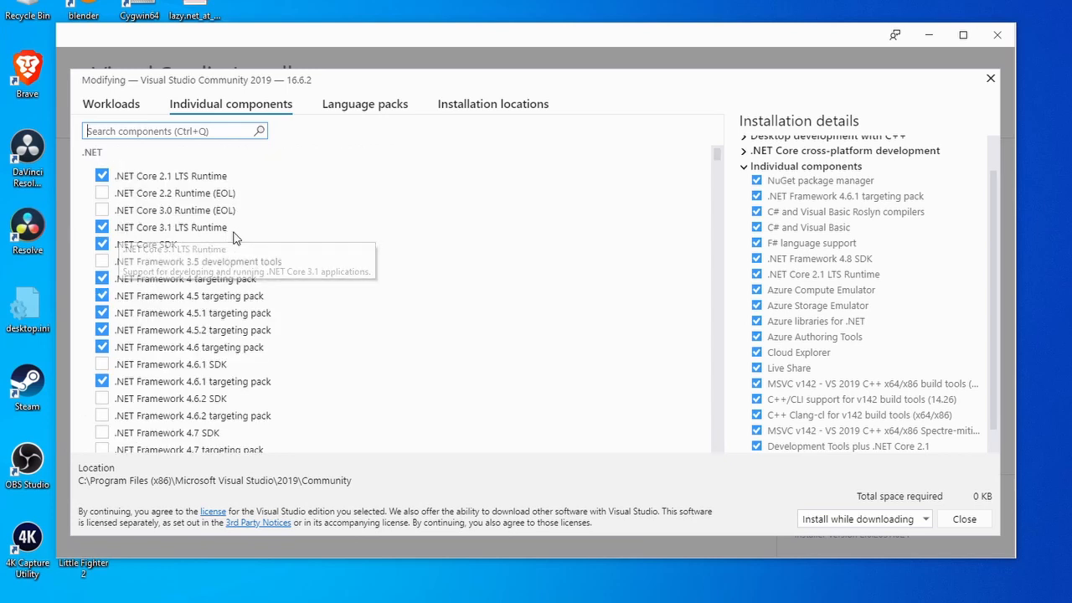
pyautogui.moveTo(232, 239)
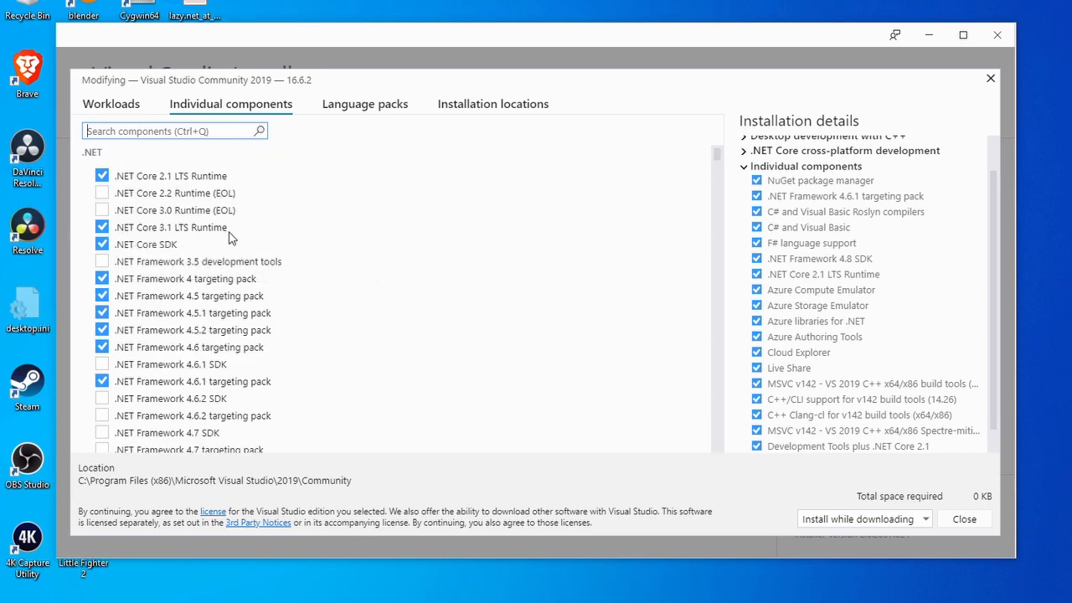
pyautogui.moveTo(371, 242)
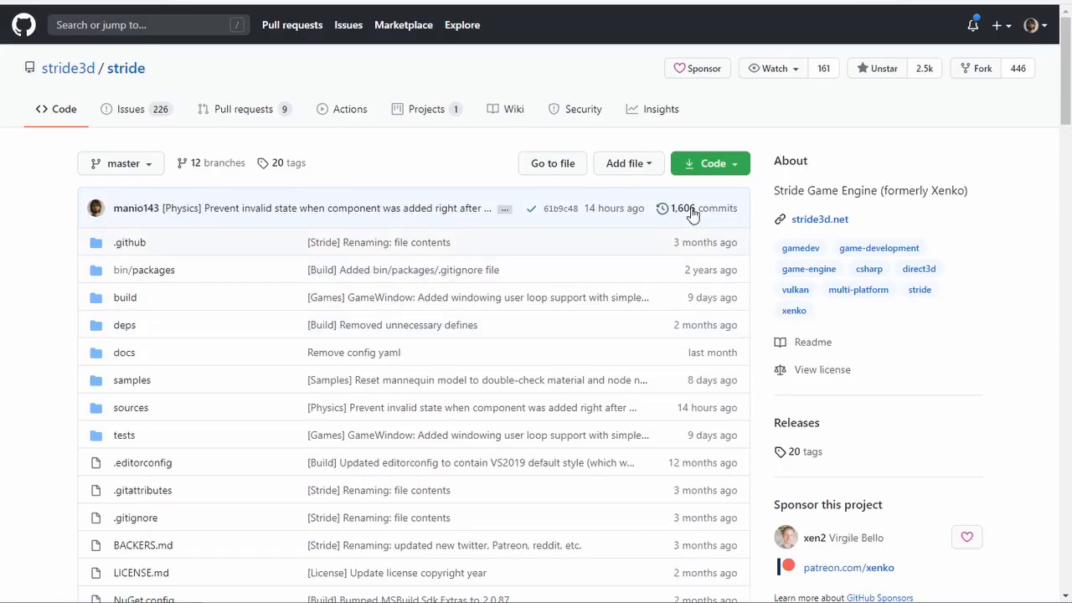
pyautogui.click(708, 163)
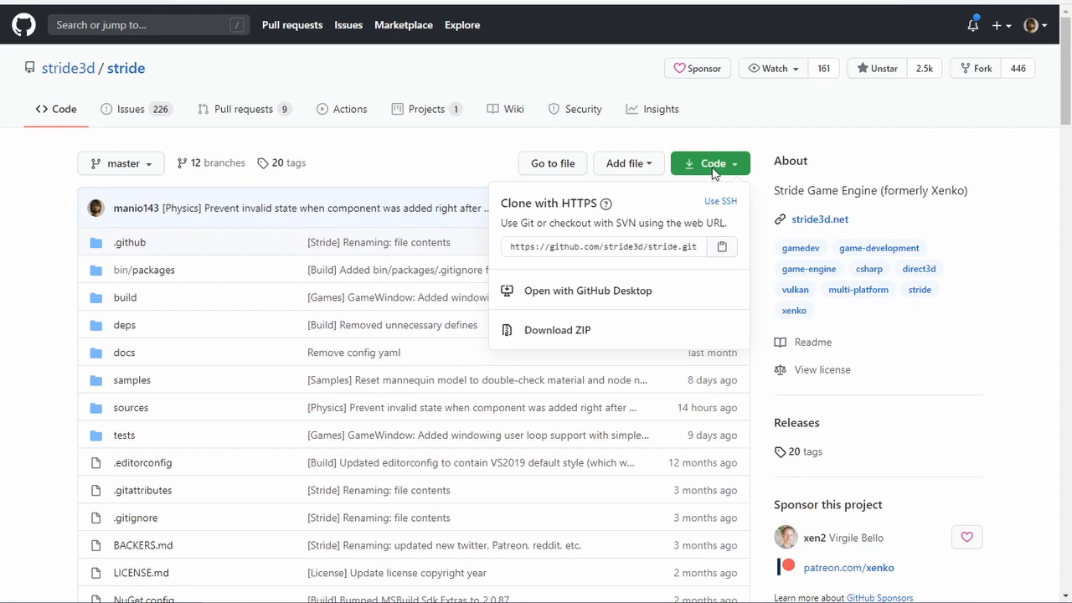
pyautogui.moveTo(722, 247)
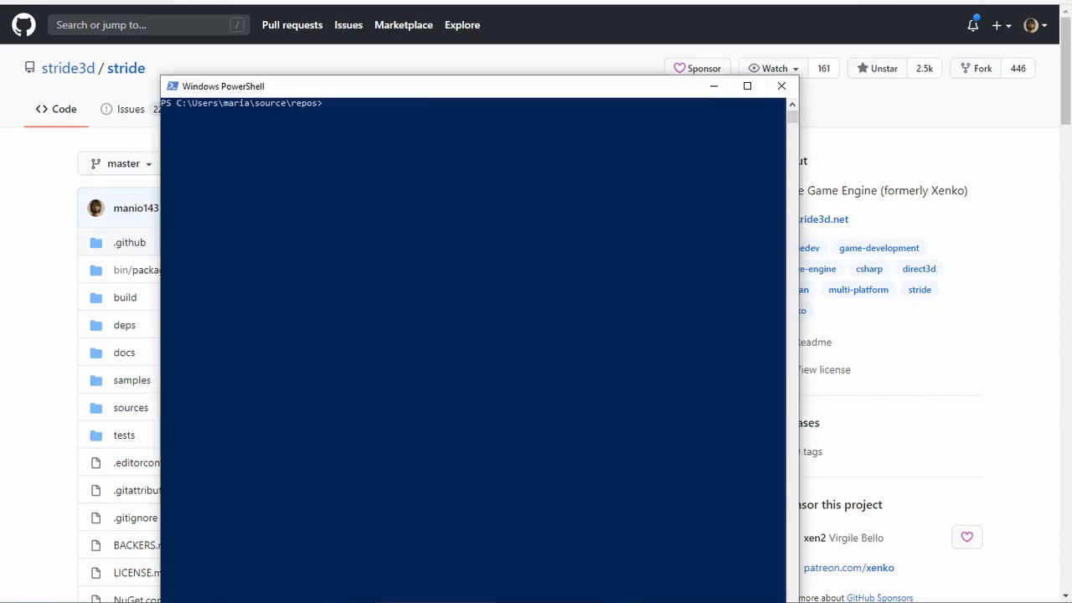
pyautogui.moveTo(500, 451)
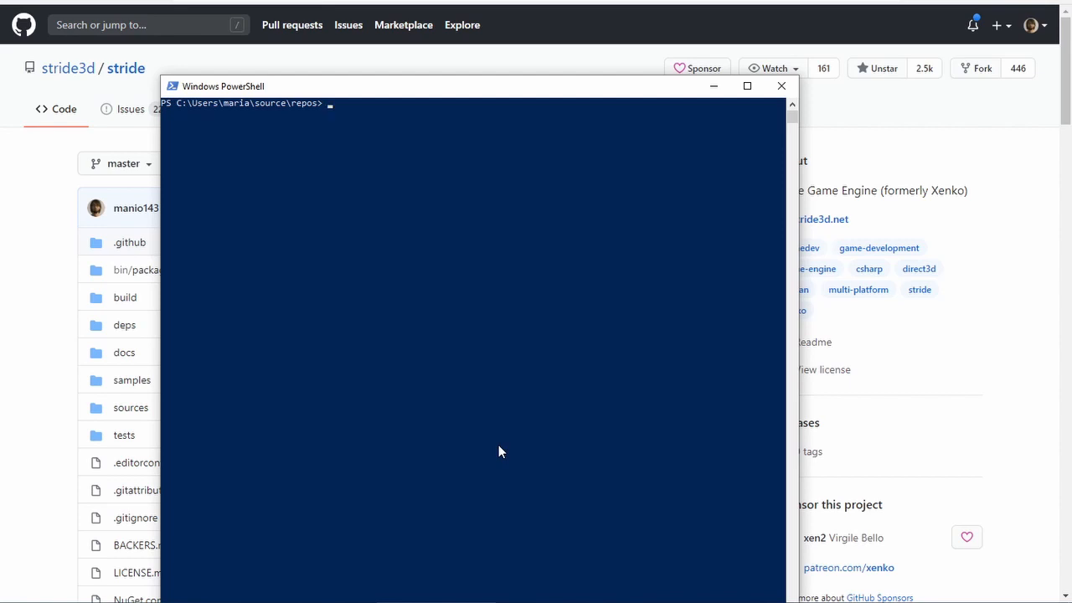
pyautogui.write('git clo')
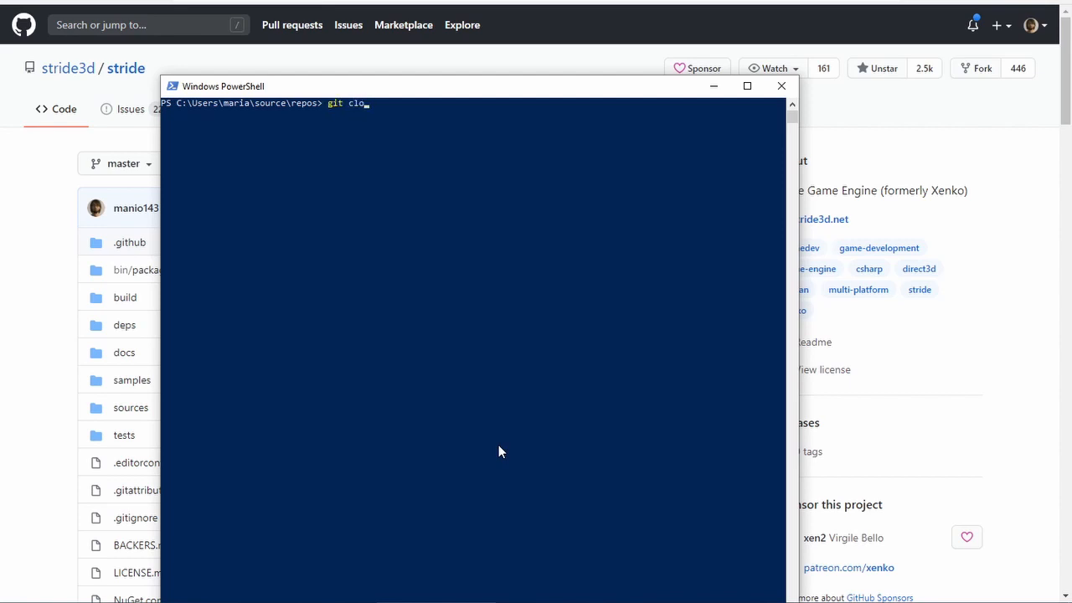
pyautogui.write('ne https://github.com/stride3d/stride.git')
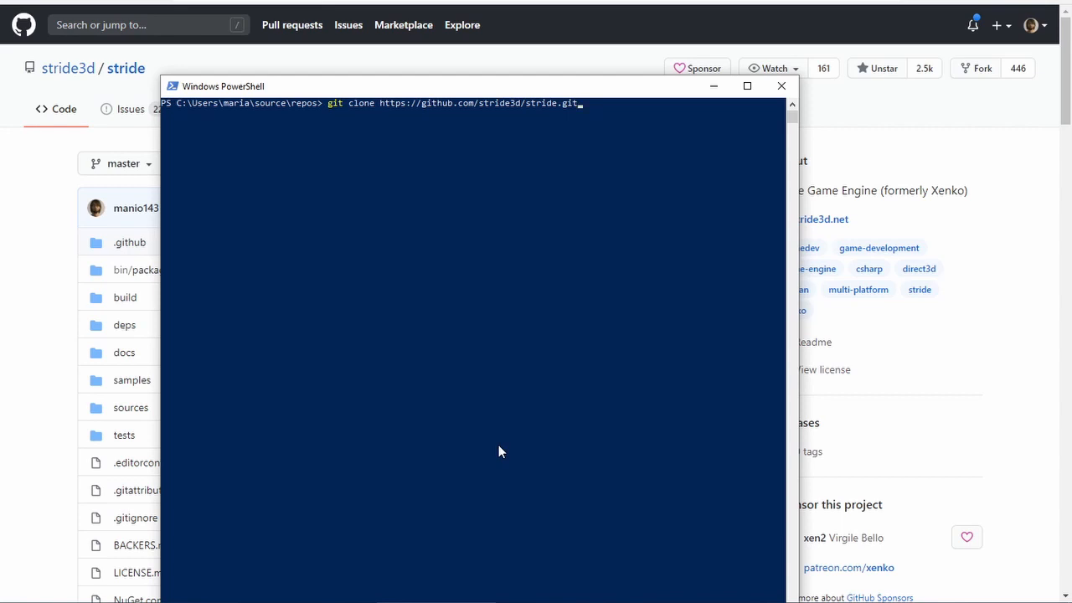
pyautogui.press('Return')
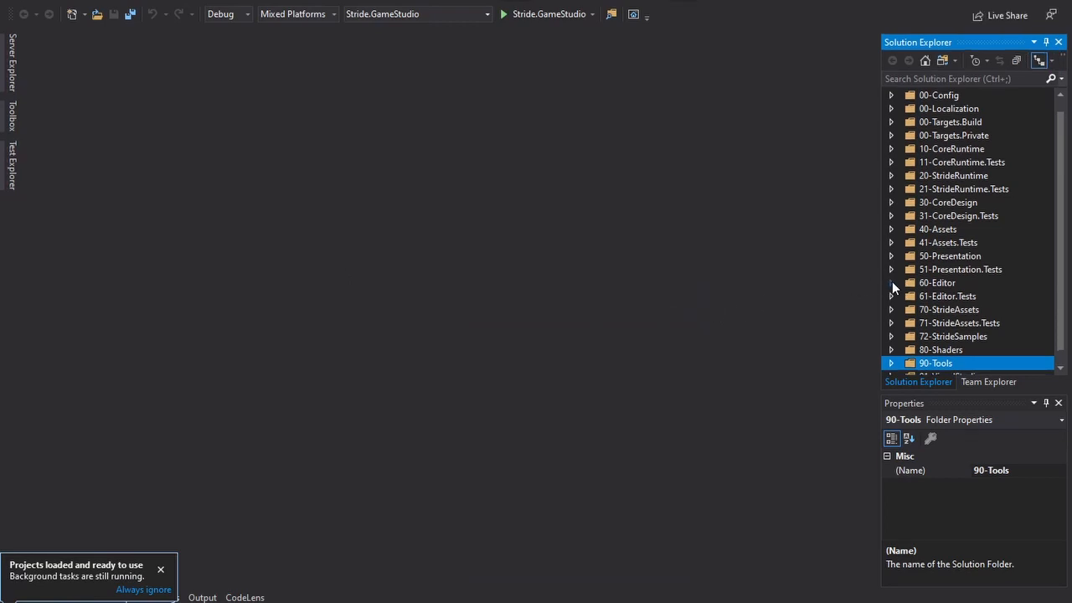
# - Build the Stride solution with Stride.GameStudio in the 60-Editor folder as the startup project
pyautogui.click(892, 282)
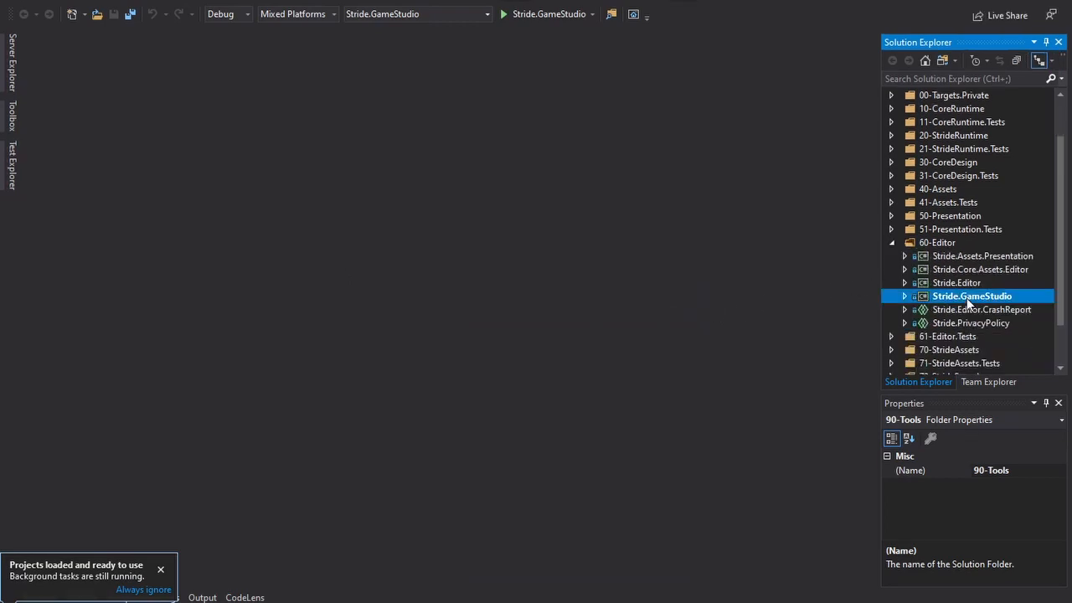
pyautogui.rightClick(972, 295)
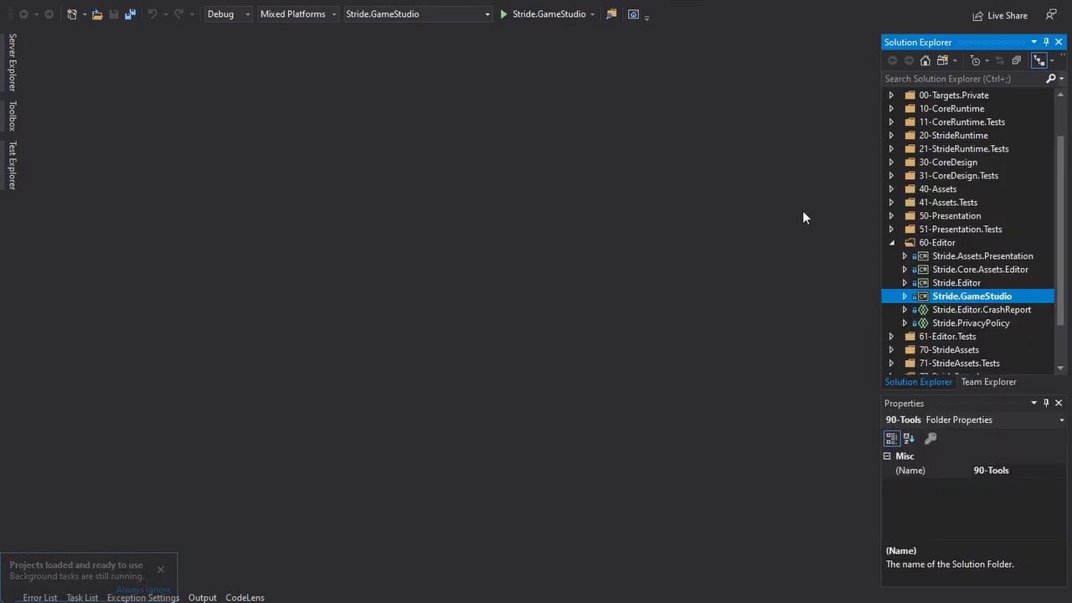
pyautogui.click(971, 295)
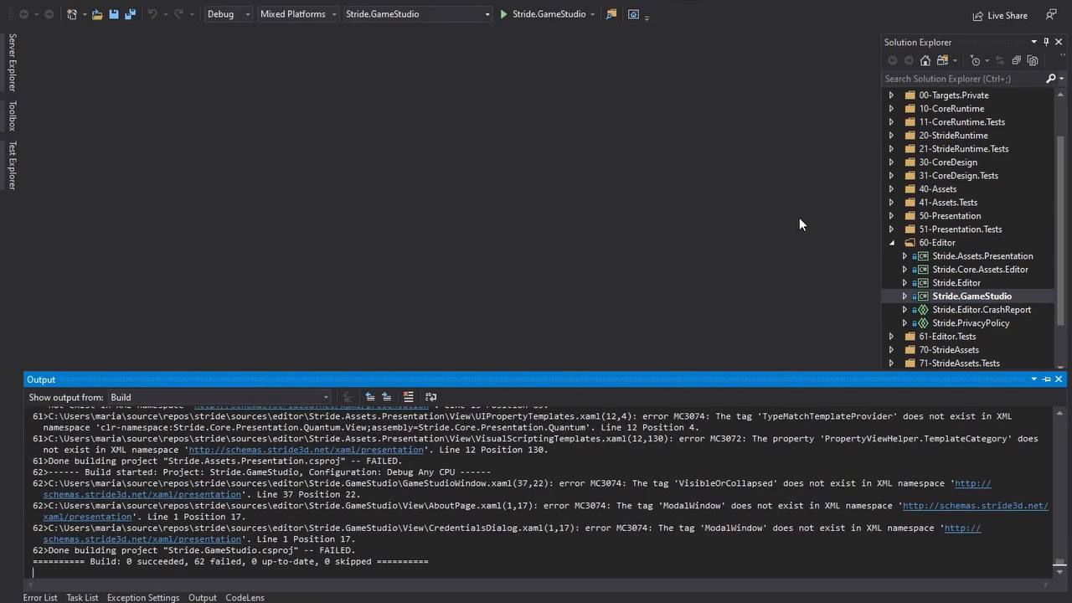
pyautogui.rightClick(972, 295)
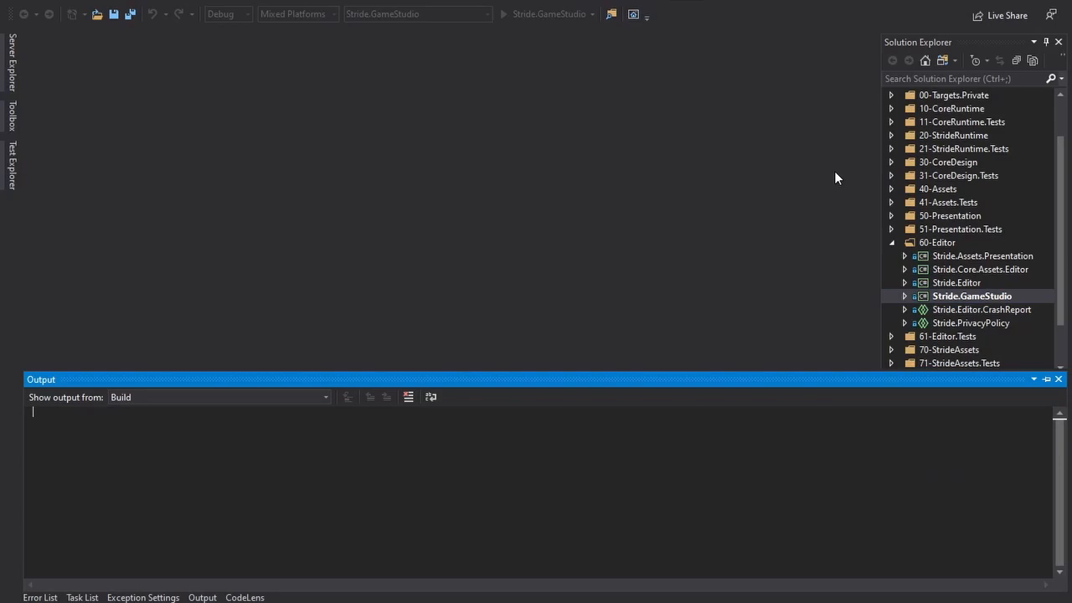
pyautogui.click(502, 13)
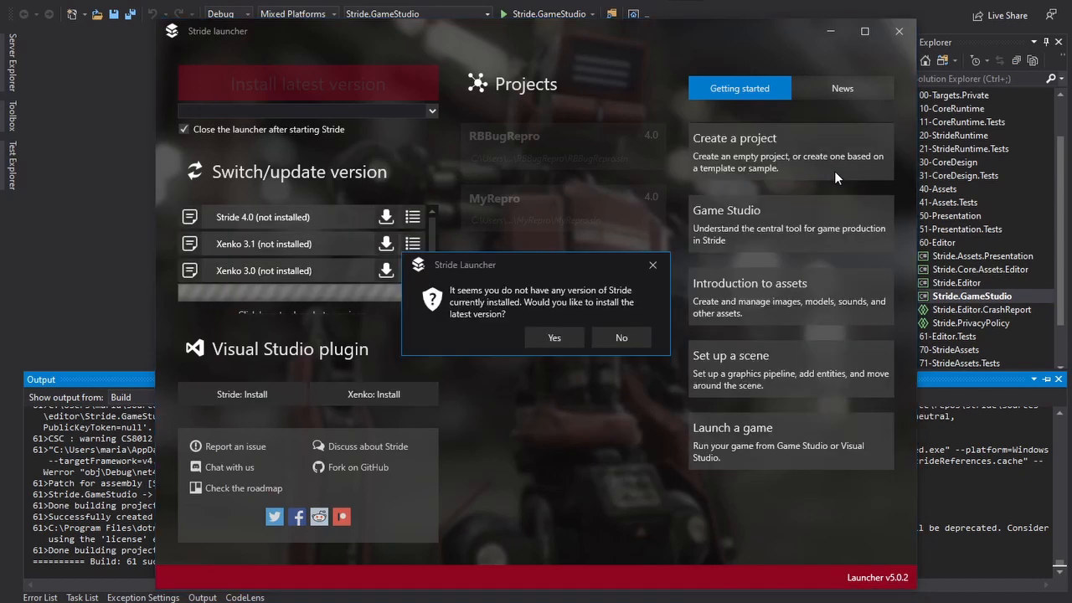
pyautogui.moveTo(621, 337)
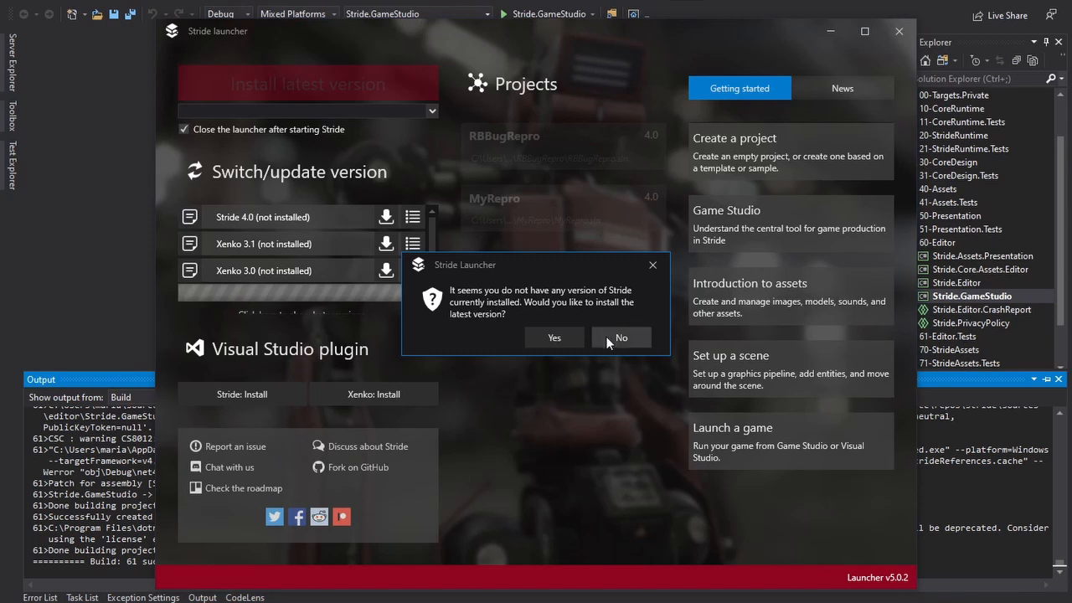
# - Decline the latest-version and Visual Studio integration installs, then select Stride 4.0.0.1-beta04
pyautogui.click(621, 337)
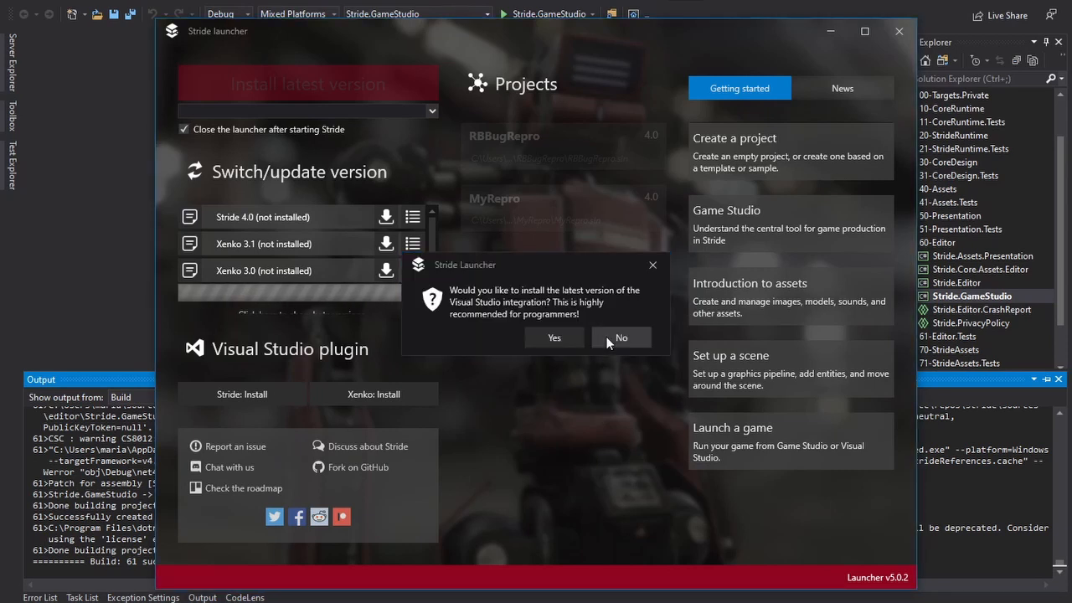
pyautogui.click(620, 337)
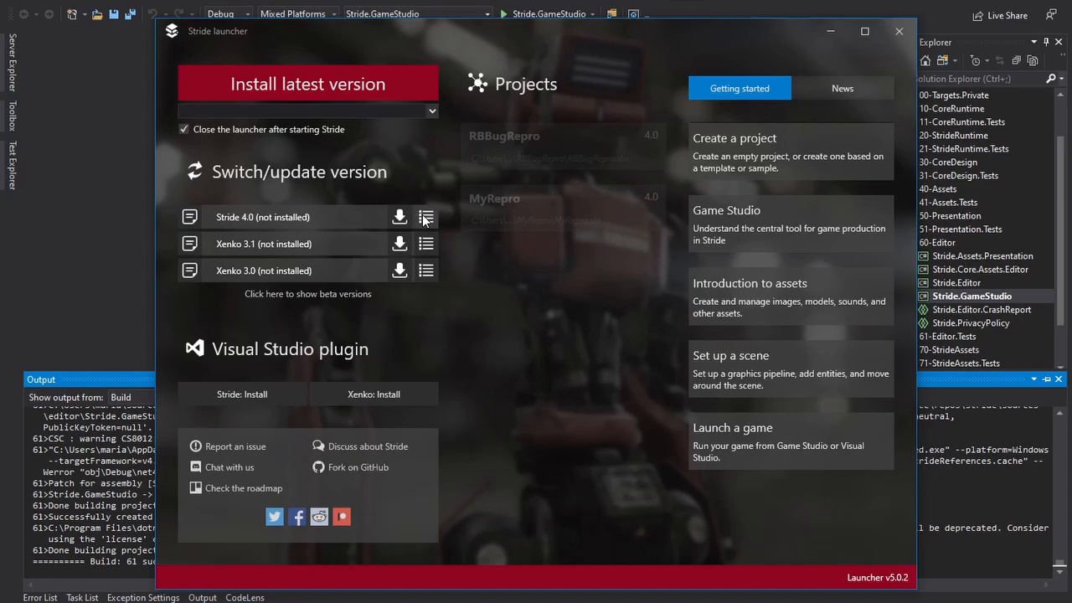
pyautogui.click(425, 216)
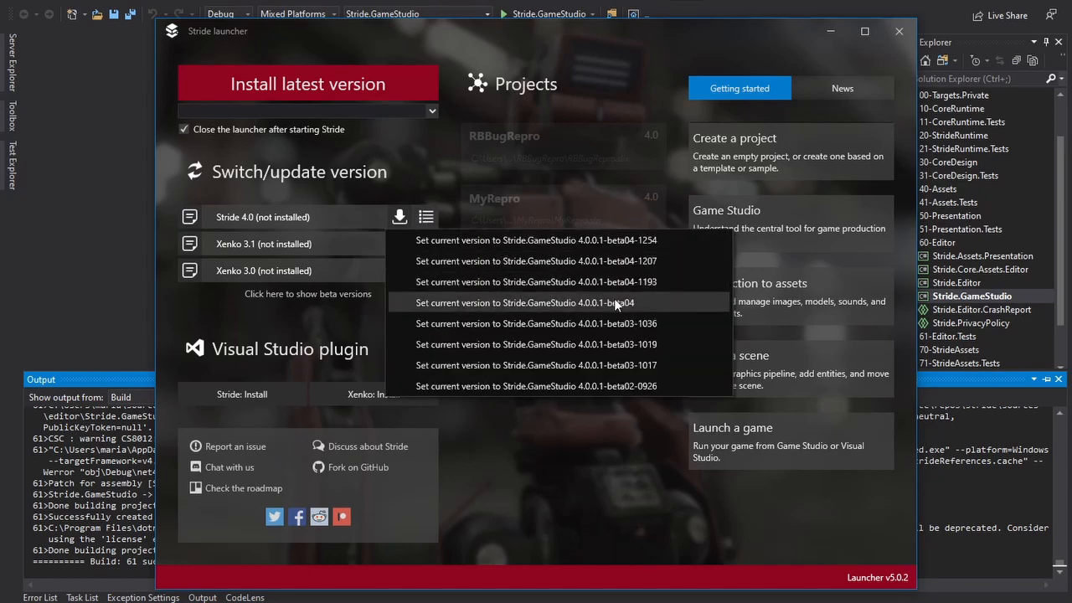
pyautogui.click(526, 303)
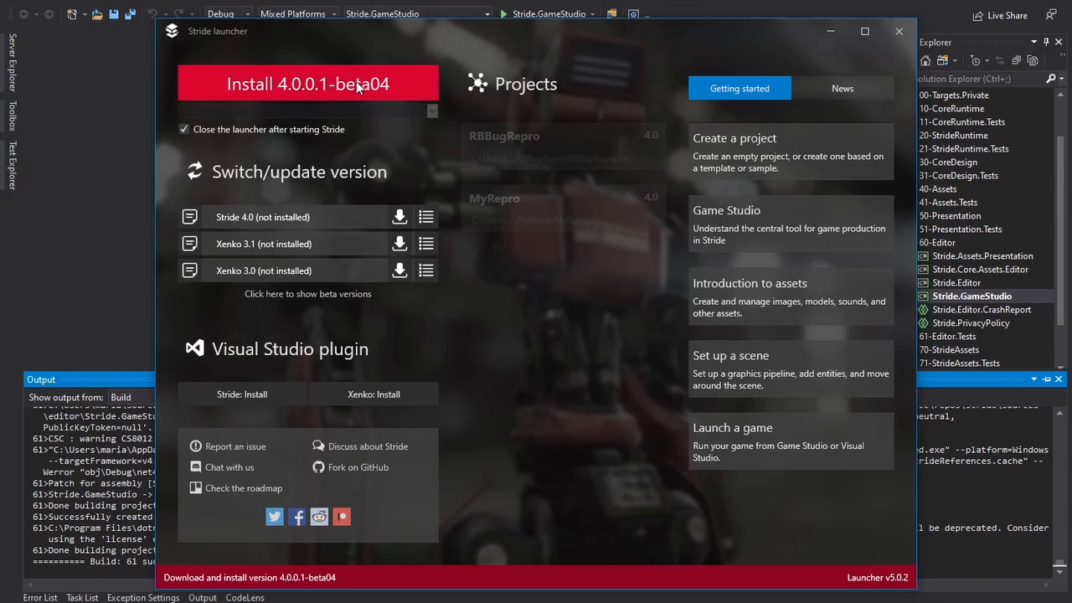
# - Install Stride 4.0.0.1-beta04, dismiss the release notes, and launch its Game Studio
pyautogui.click(400, 217)
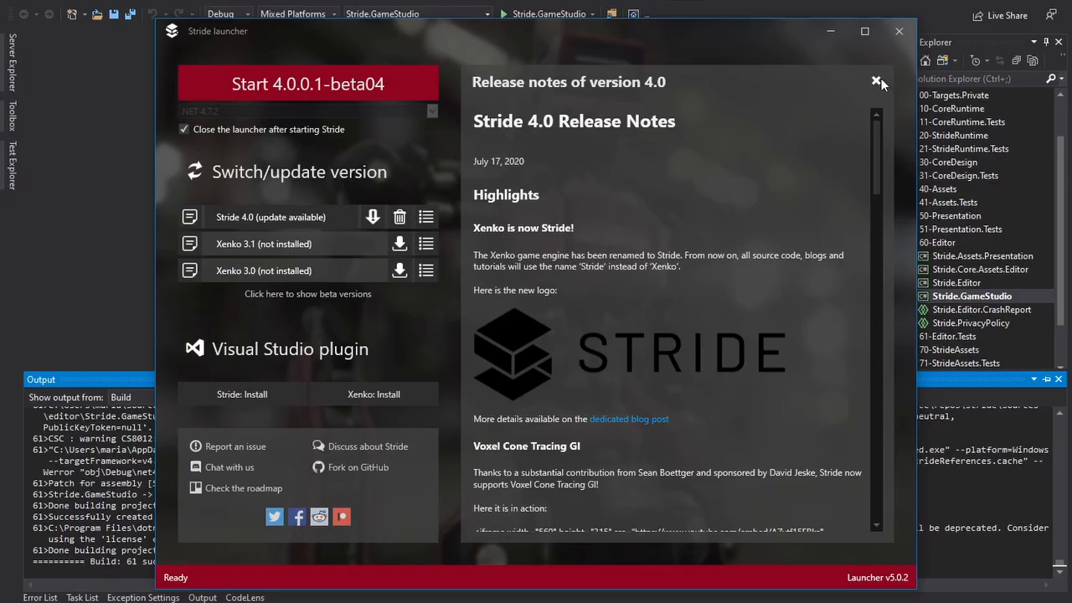
pyautogui.click(879, 82)
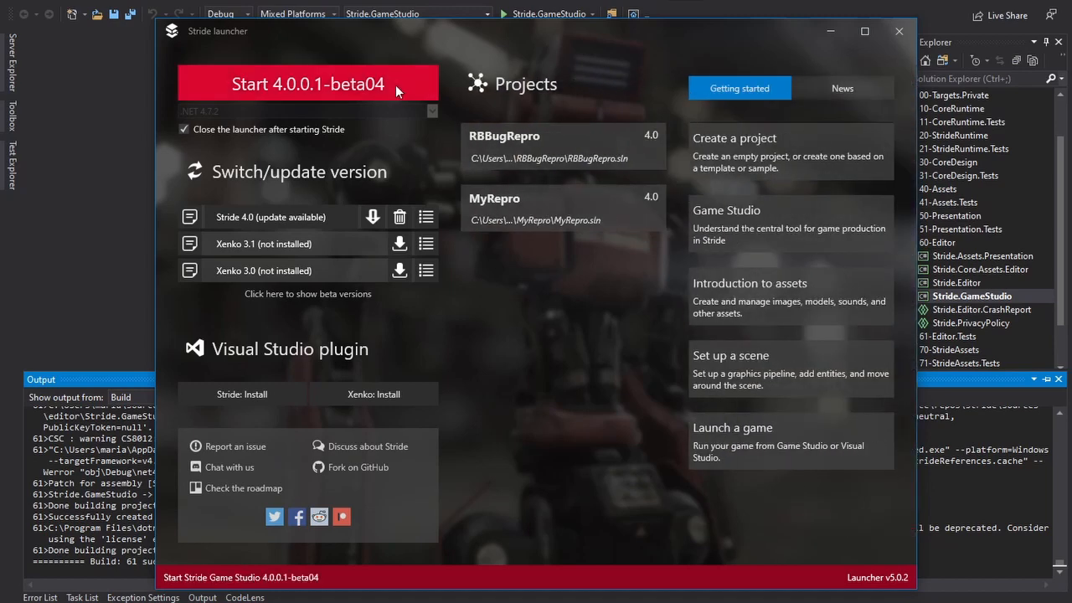
pyautogui.click(307, 83)
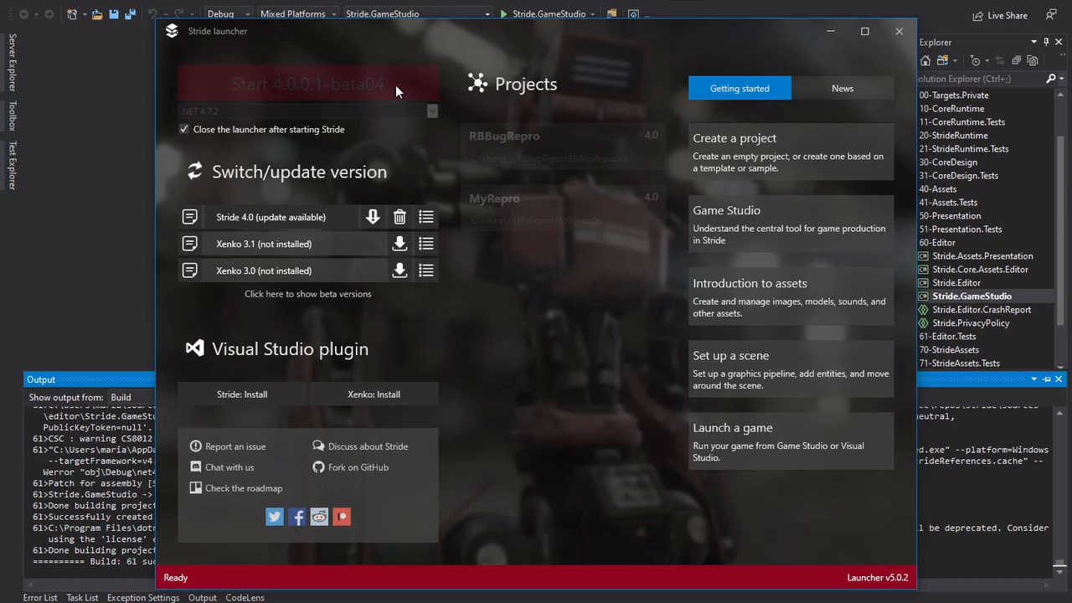
pyautogui.click(307, 83)
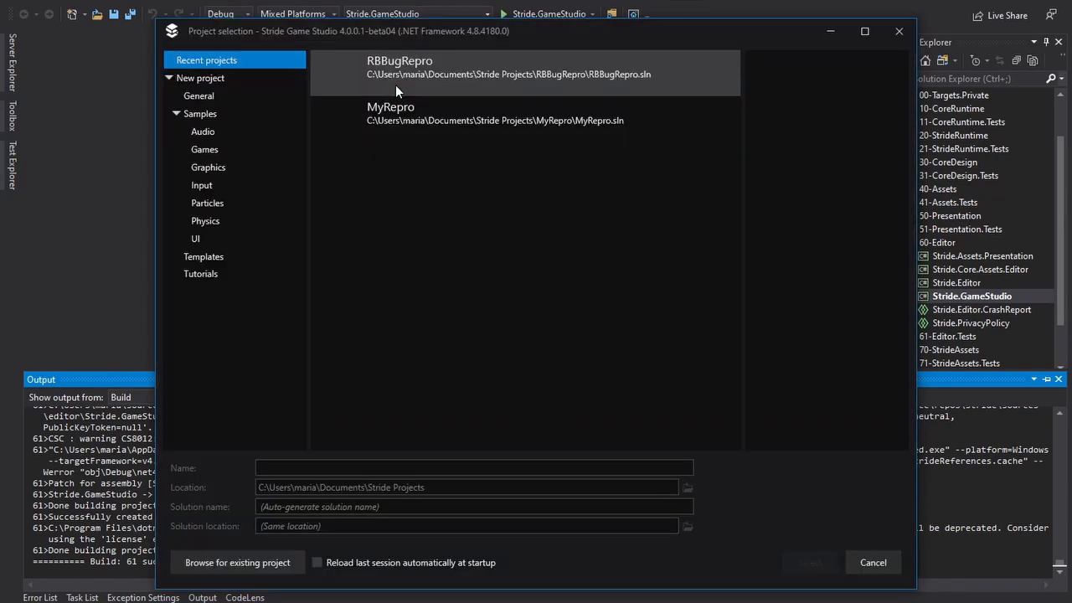
# - Show the General new project templates, including New game
pyautogui.click(198, 94)
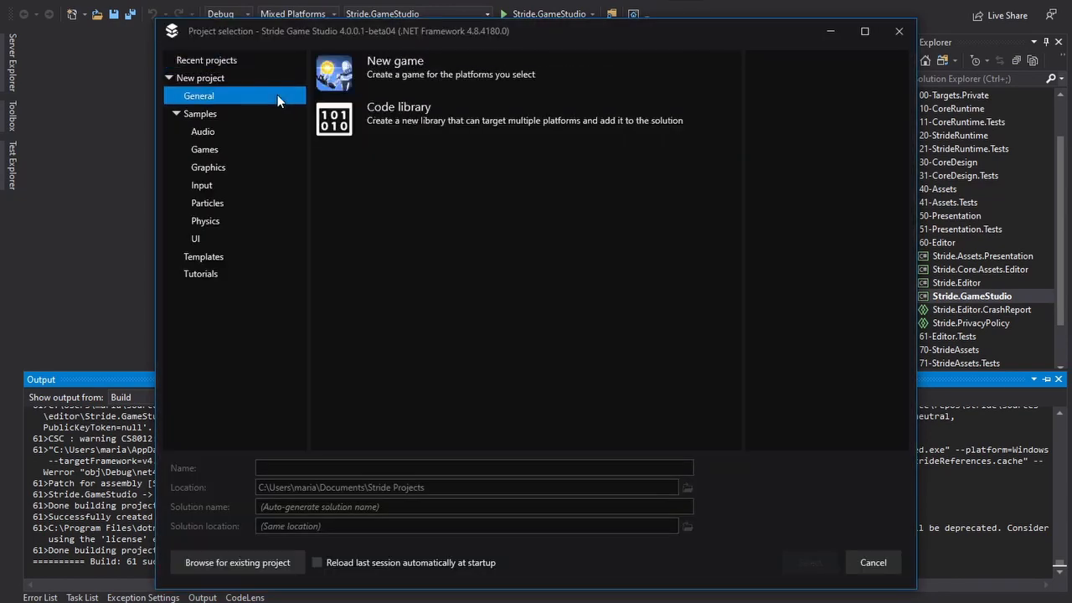
pyautogui.moveTo(687, 371)
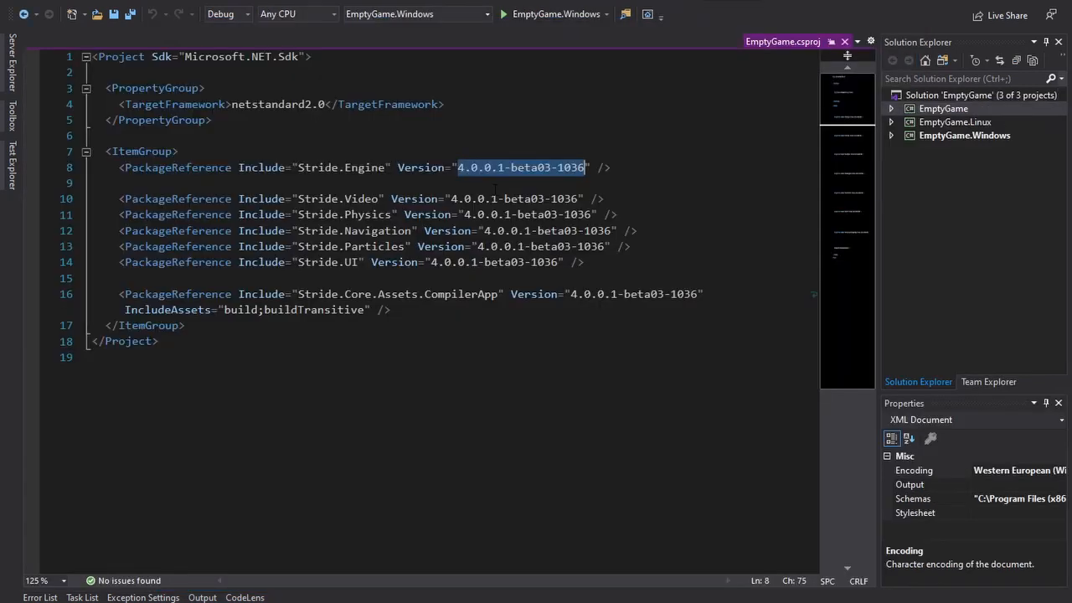
# - Replace all 4.0.0.1-beta03-1036 package versions in EmptyGame.csproj with 4.0.0.1-beta04
pyautogui.press('ctrl+f')
pyautogui.write('4.0.0.1-beta')
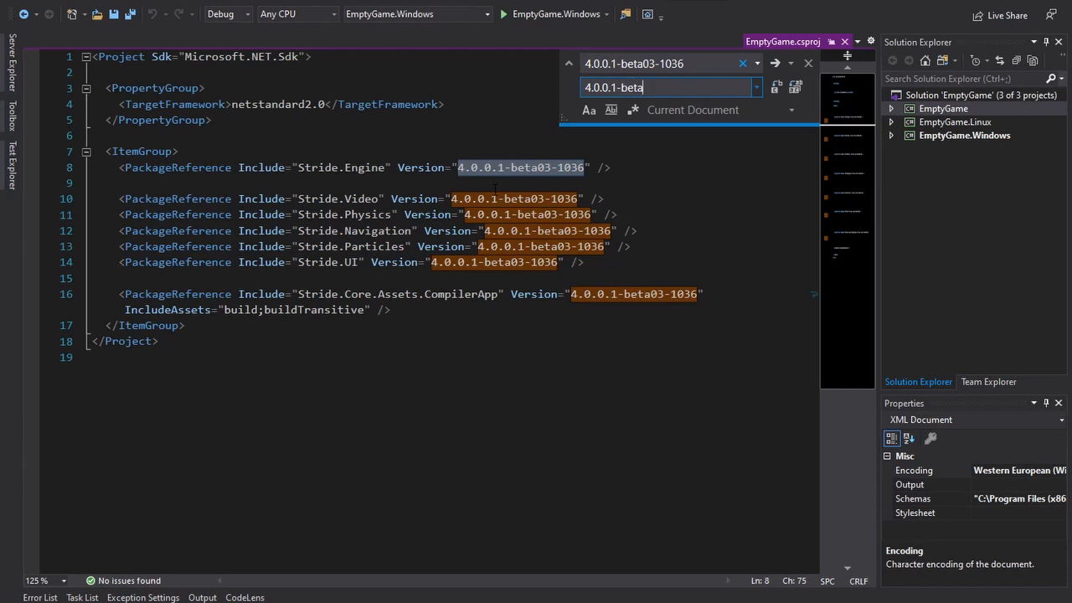
pyautogui.write('04')
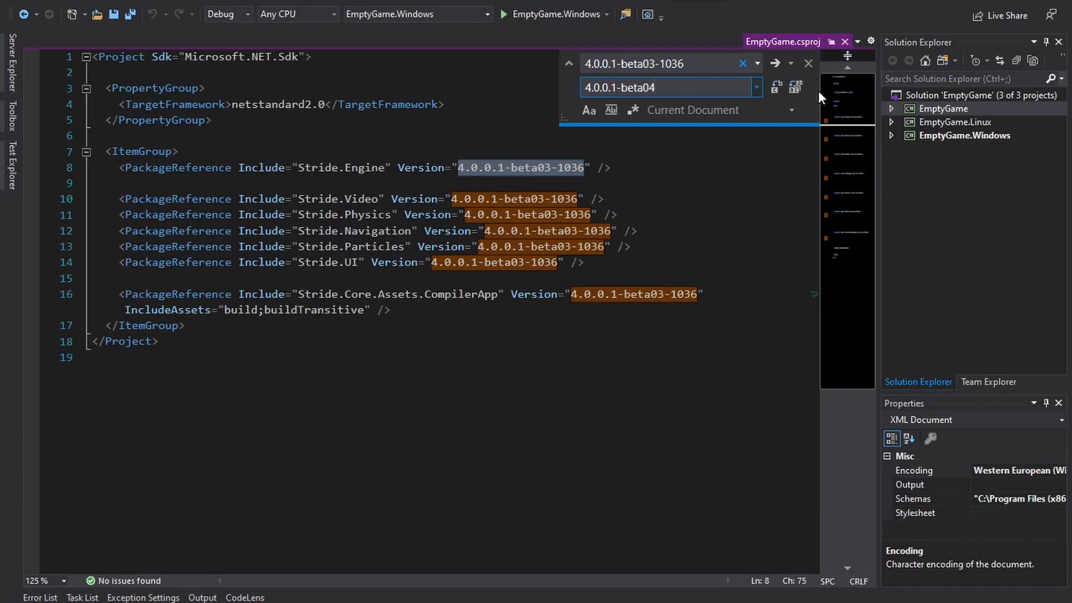
pyautogui.click(795, 87)
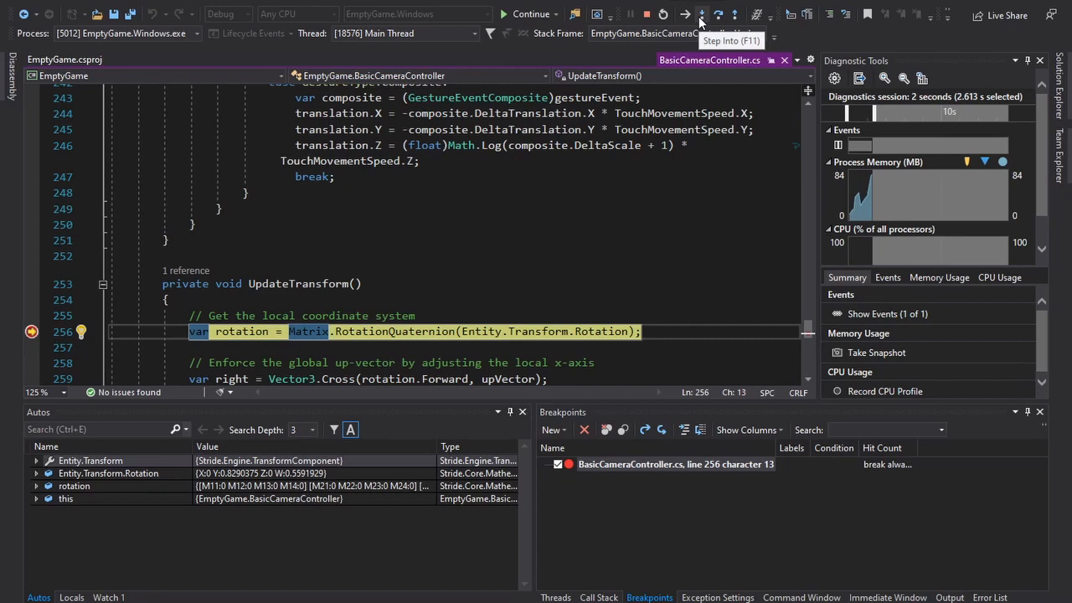
# - Step into Matrix.RotationQuaternion in Stride's Matrix.cs, then stop debugging
pyautogui.click(700, 14)
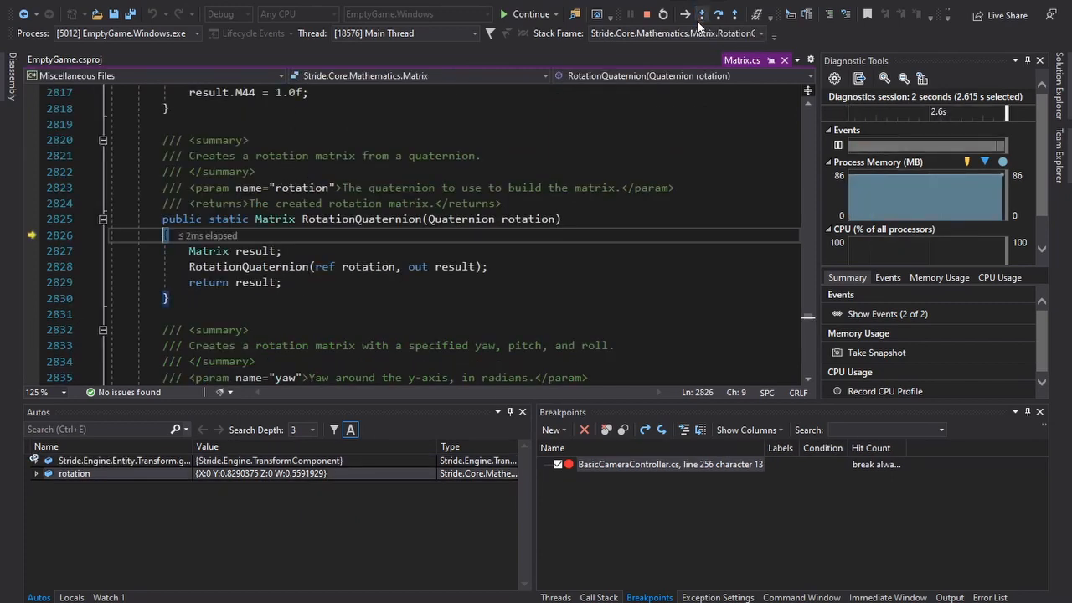
pyautogui.click(700, 14)
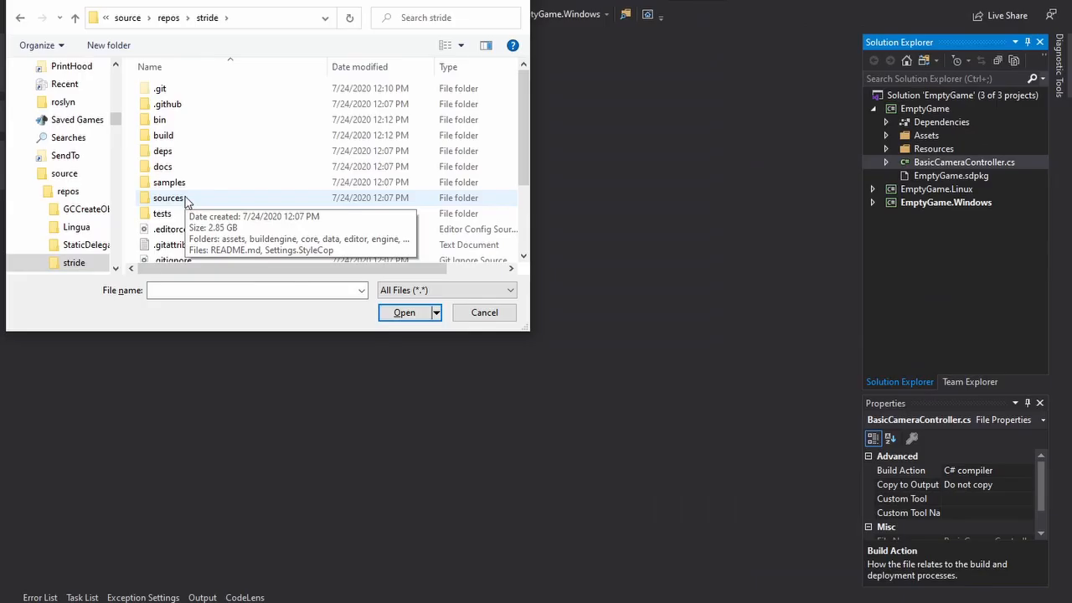
# - Open CameraComponent.cs from stride\sources\engine\Stride.Engine\Engine
pyautogui.doubleClick(169, 197)
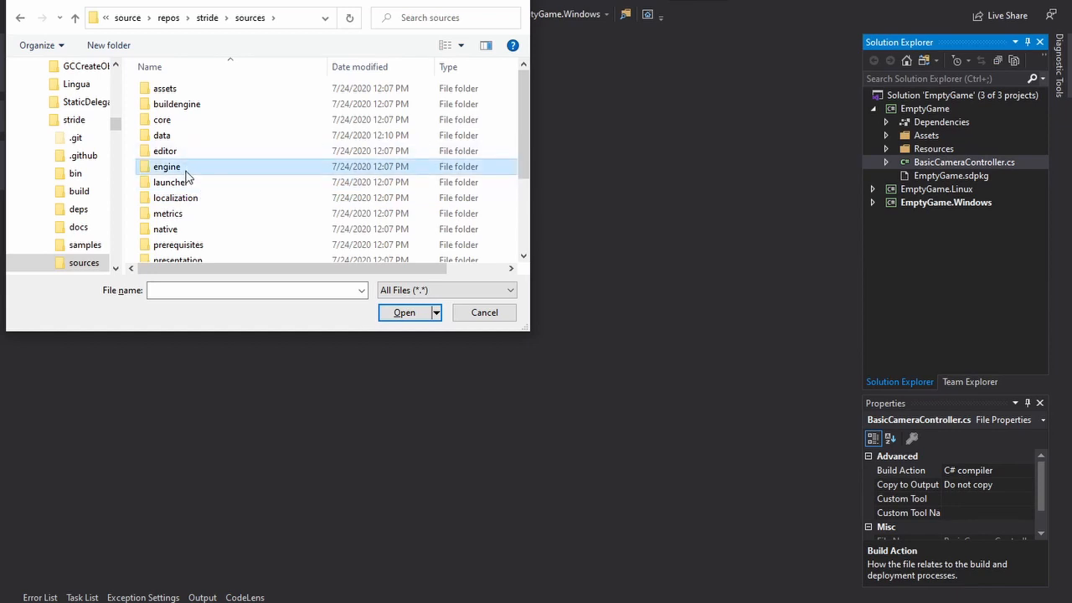
pyautogui.doubleClick(166, 166)
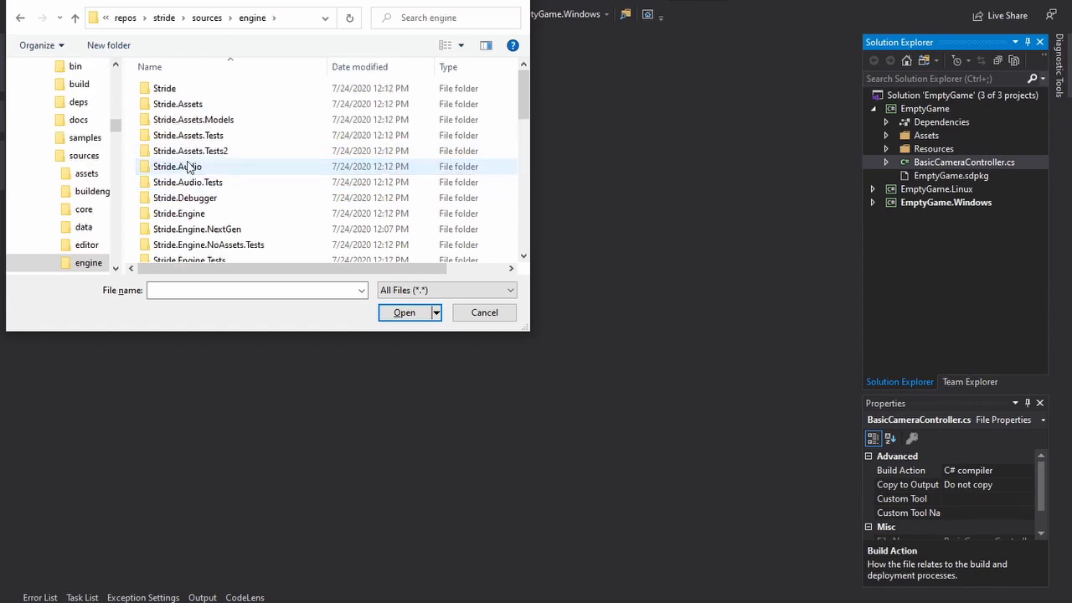
pyautogui.doubleClick(179, 213)
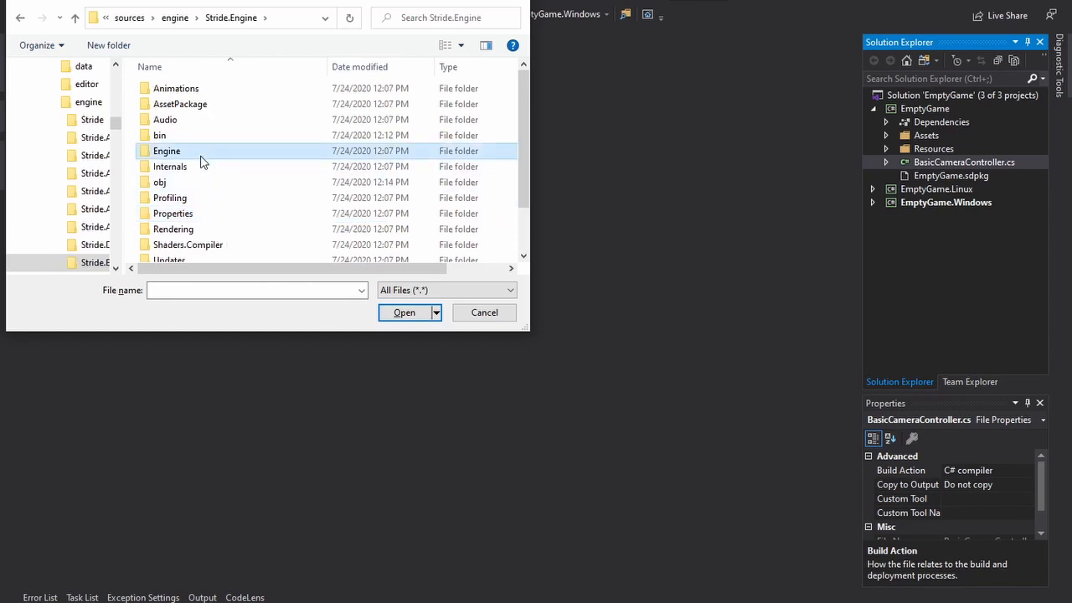
pyautogui.doubleClick(167, 150)
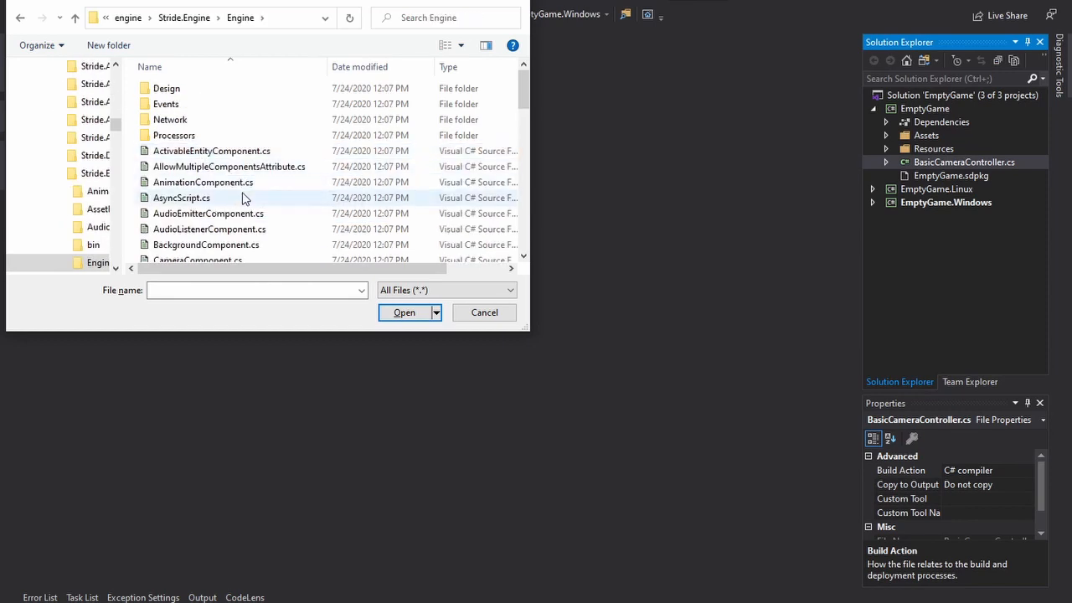
pyautogui.scroll(-3)
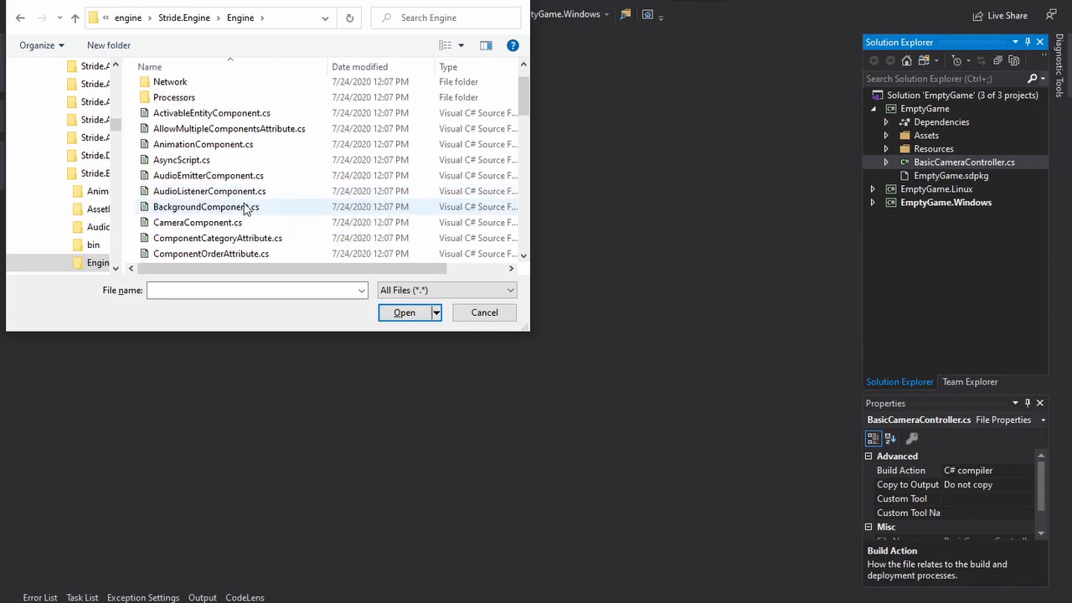
pyautogui.click(197, 222)
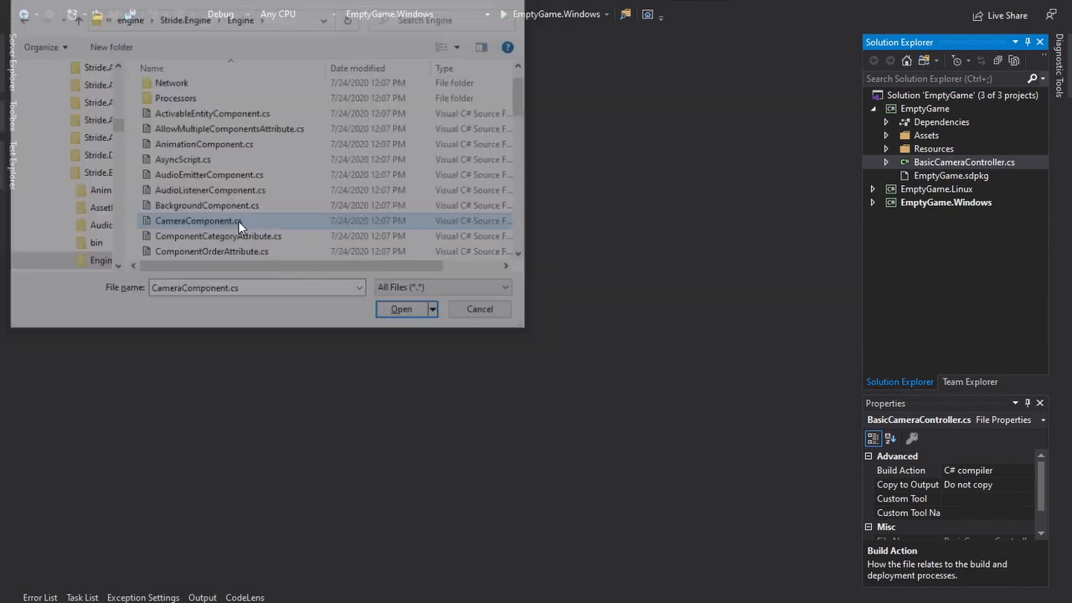
pyautogui.click(402, 309)
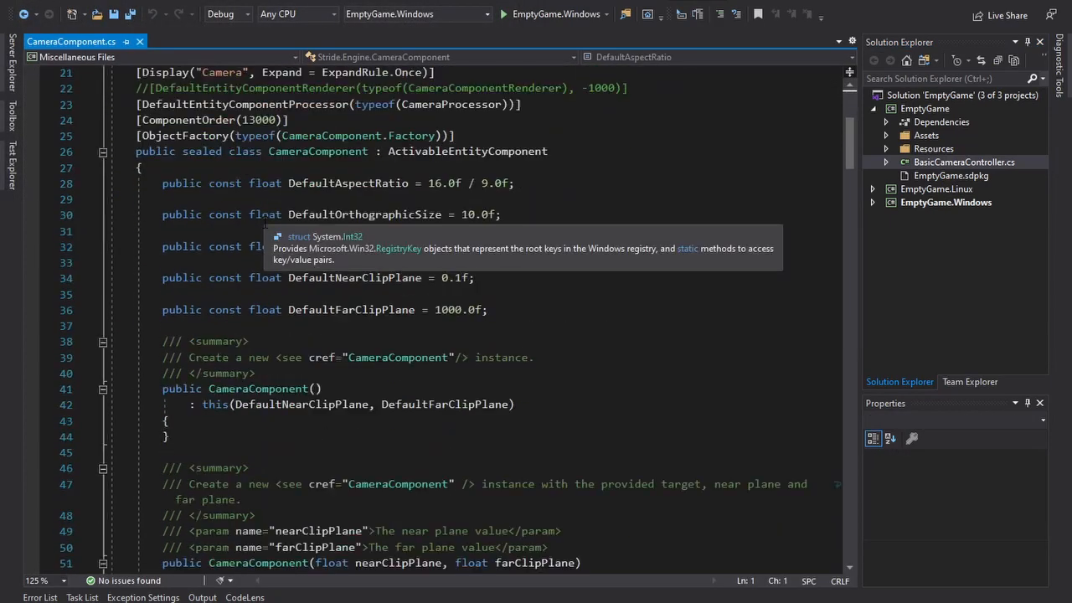
# - Break on the constructor's Projection assignment at line 53 and start debugging EmptyGame
pyautogui.scroll(-3)
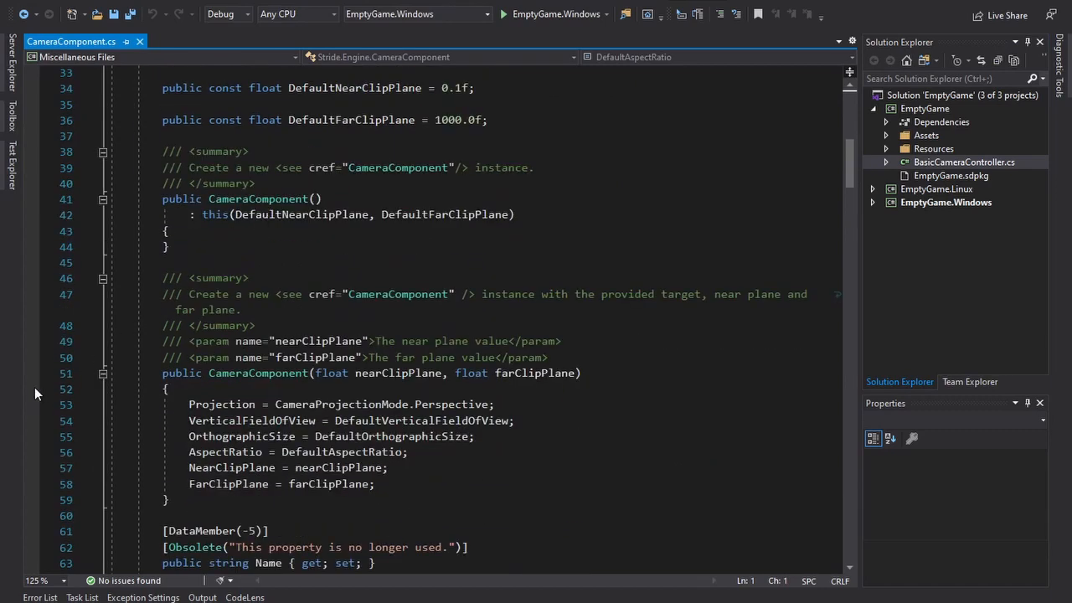
pyautogui.click(32, 405)
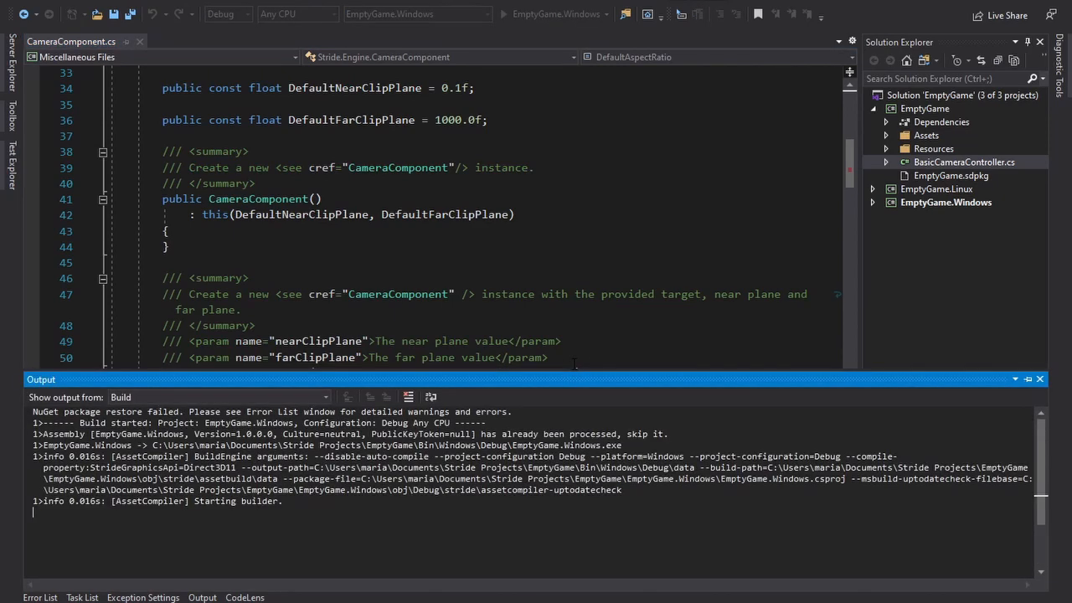
pyautogui.click(502, 14)
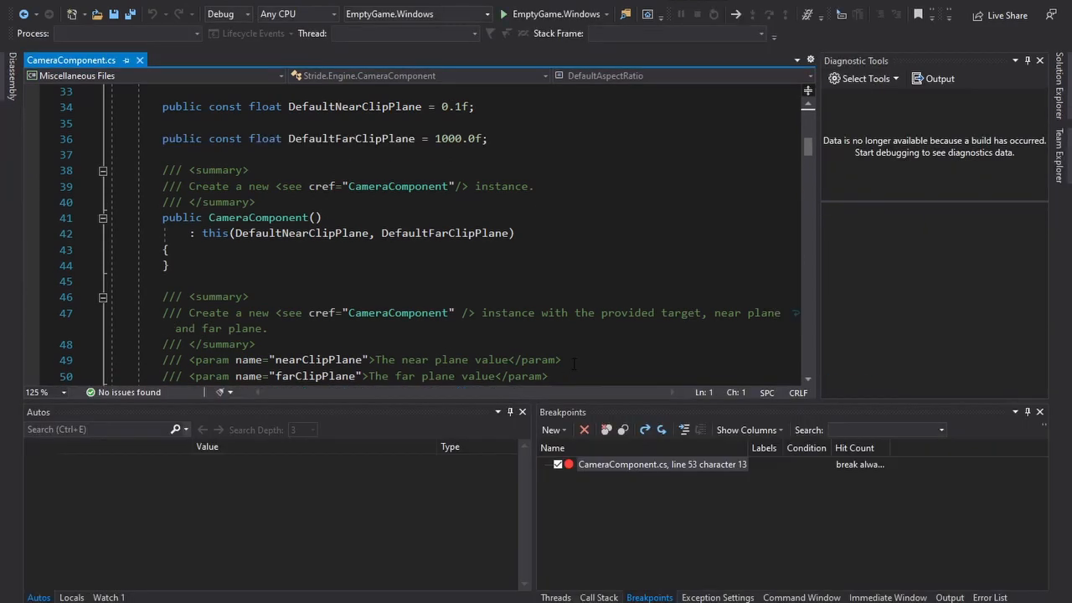
pyautogui.click(501, 13)
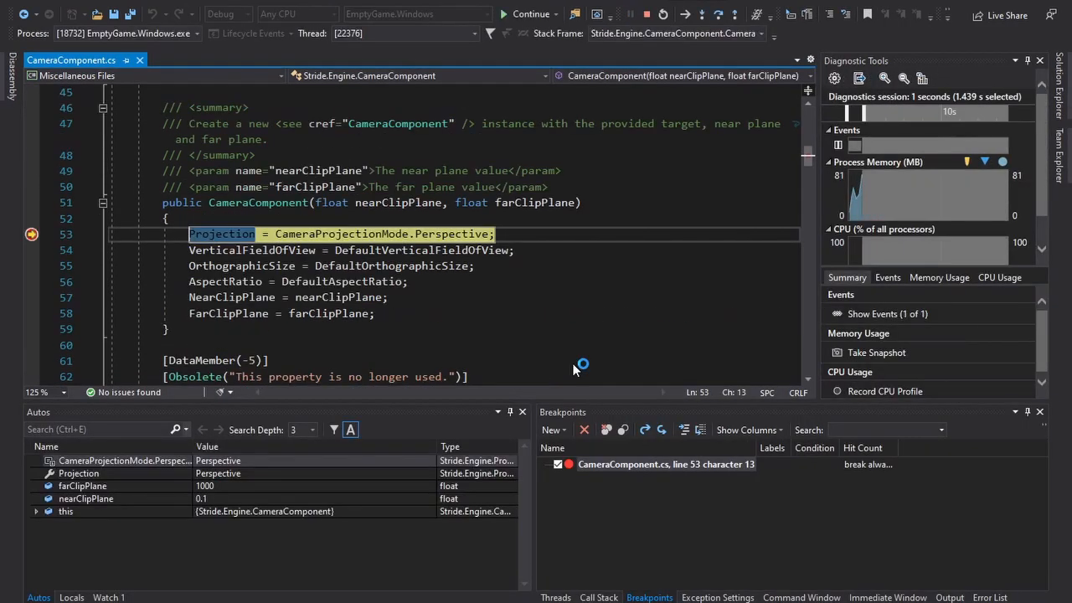